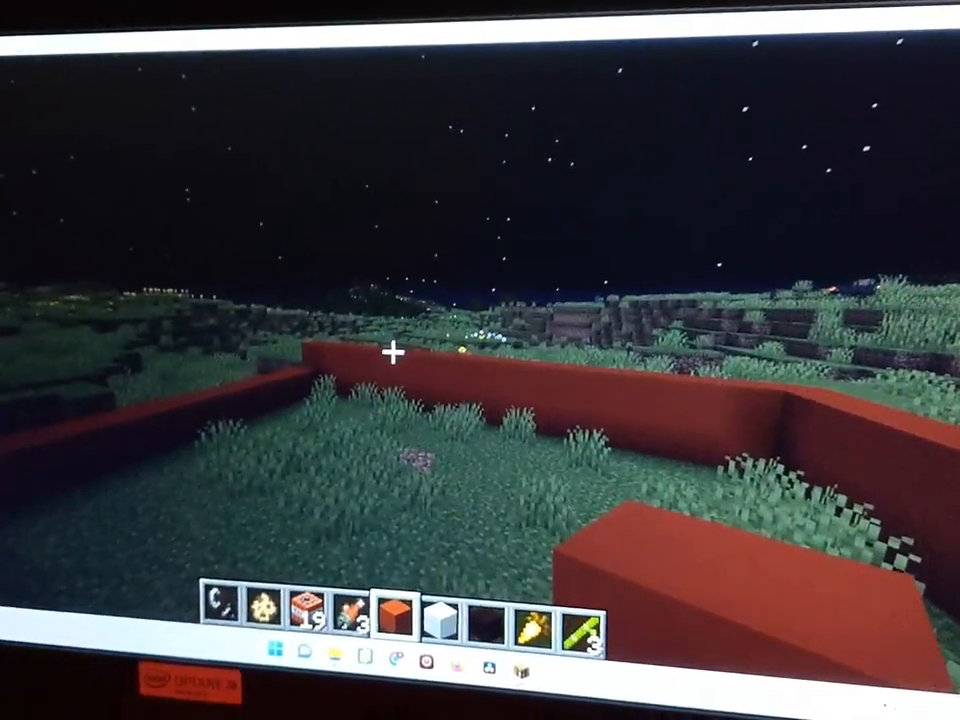
mouse_move(400, 370)
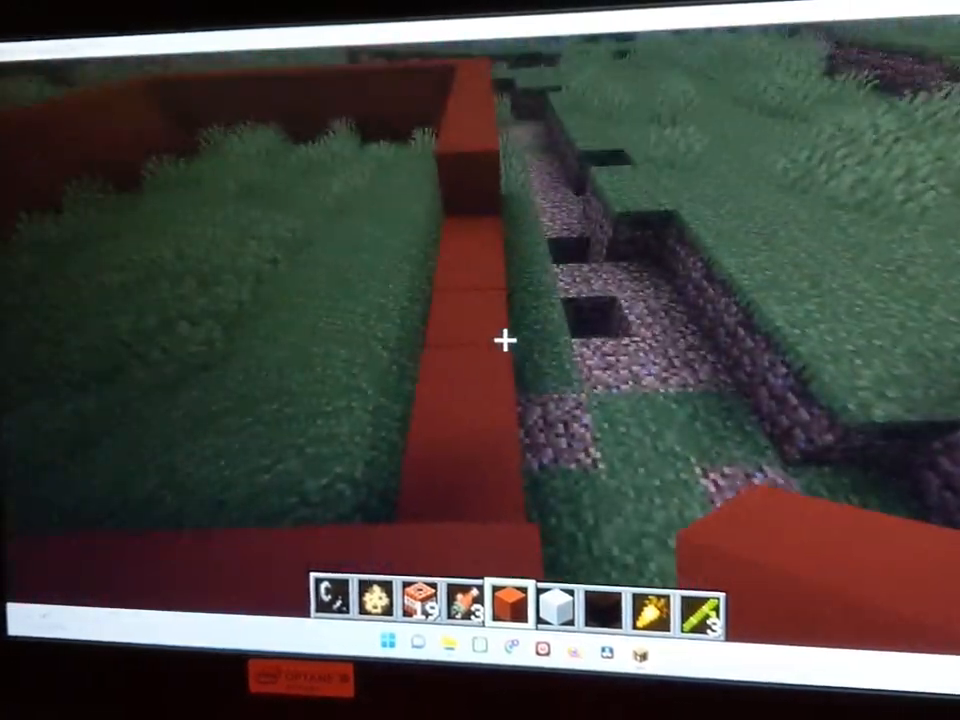
mouse_move(480, 340)
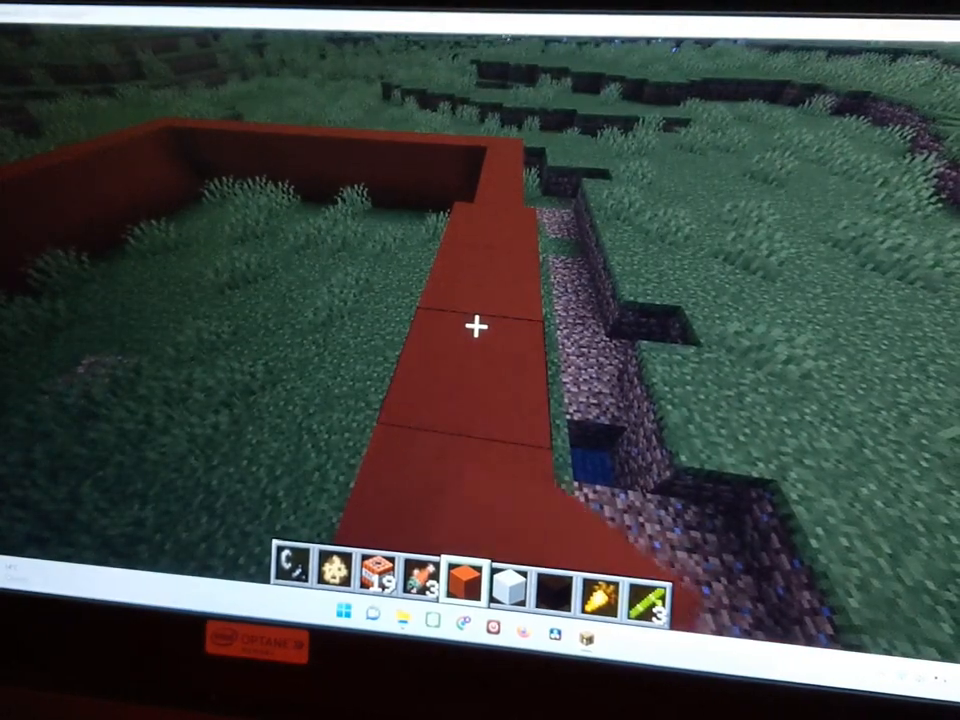
mouse_move(480, 330)
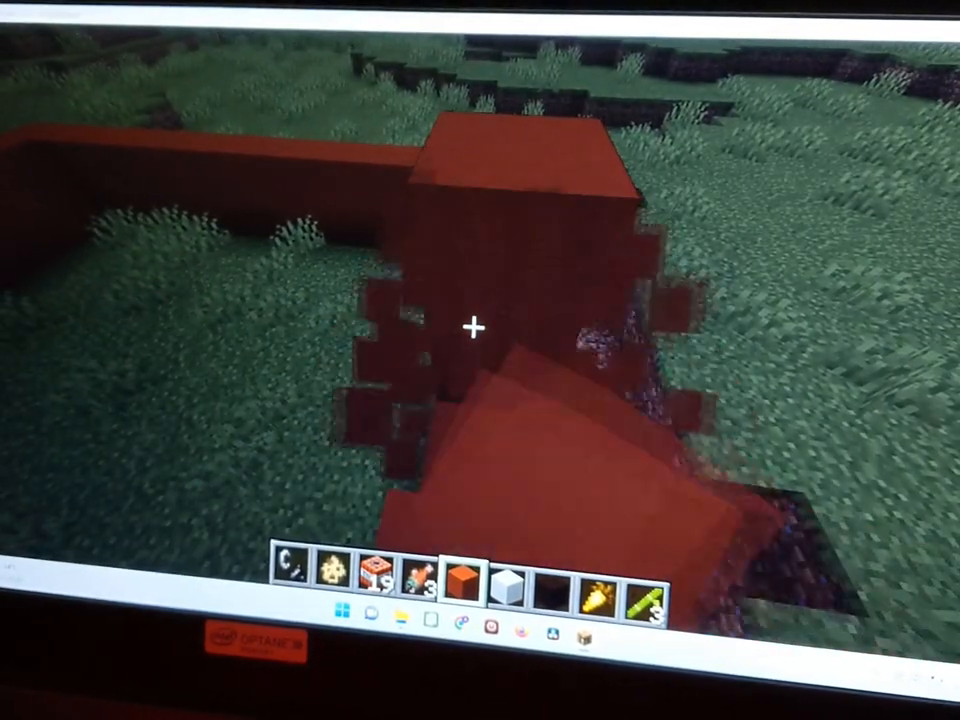
mouse_move(480, 330)
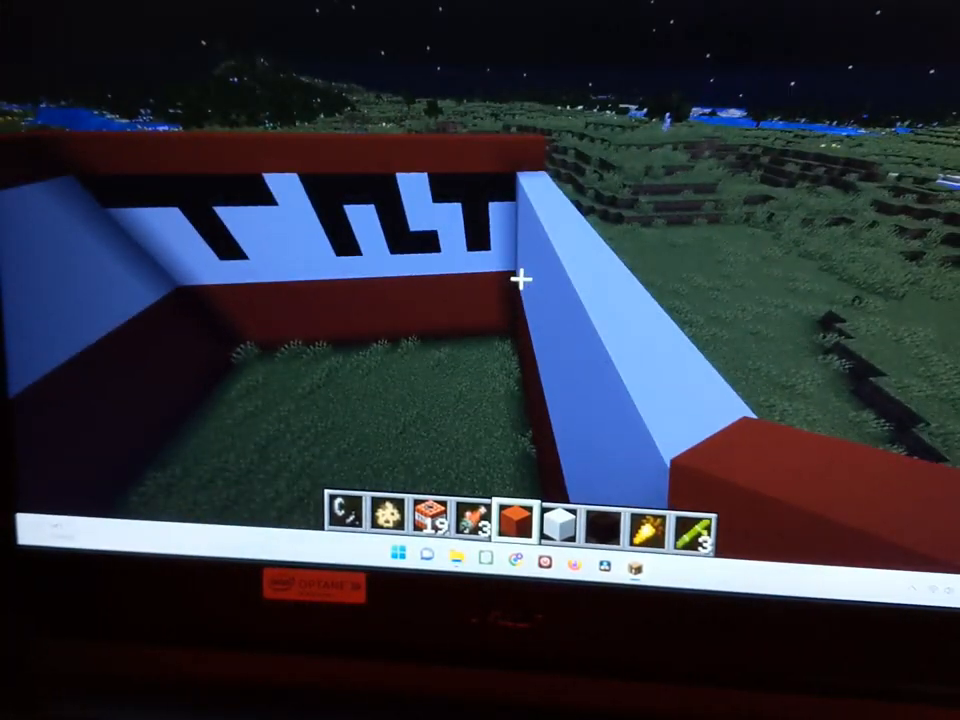
mouse_move(520, 280)
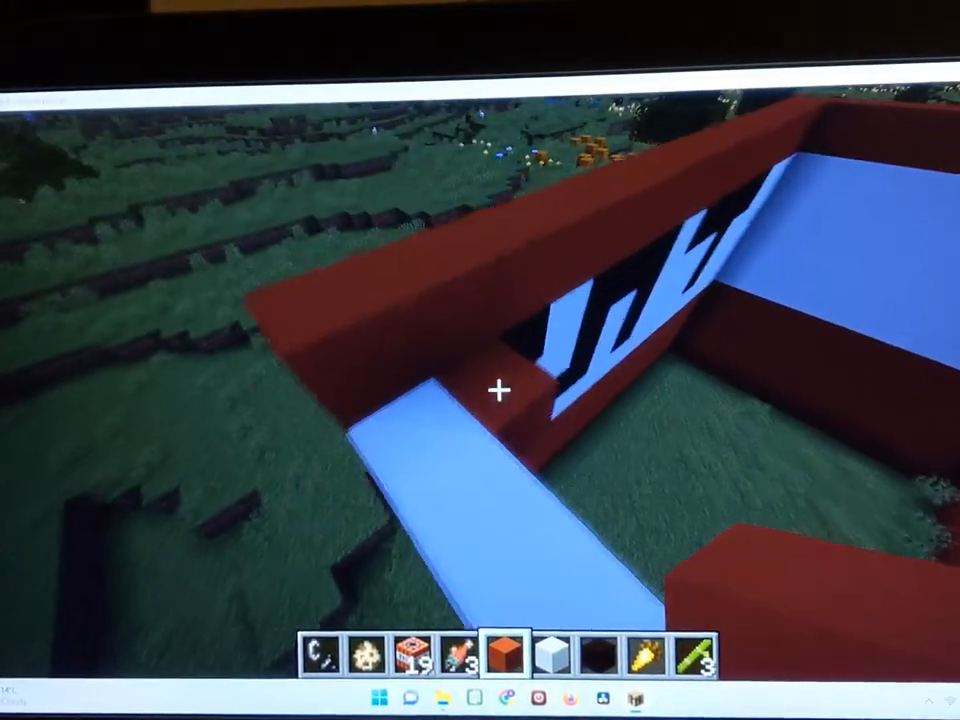
mouse_move(496, 388)
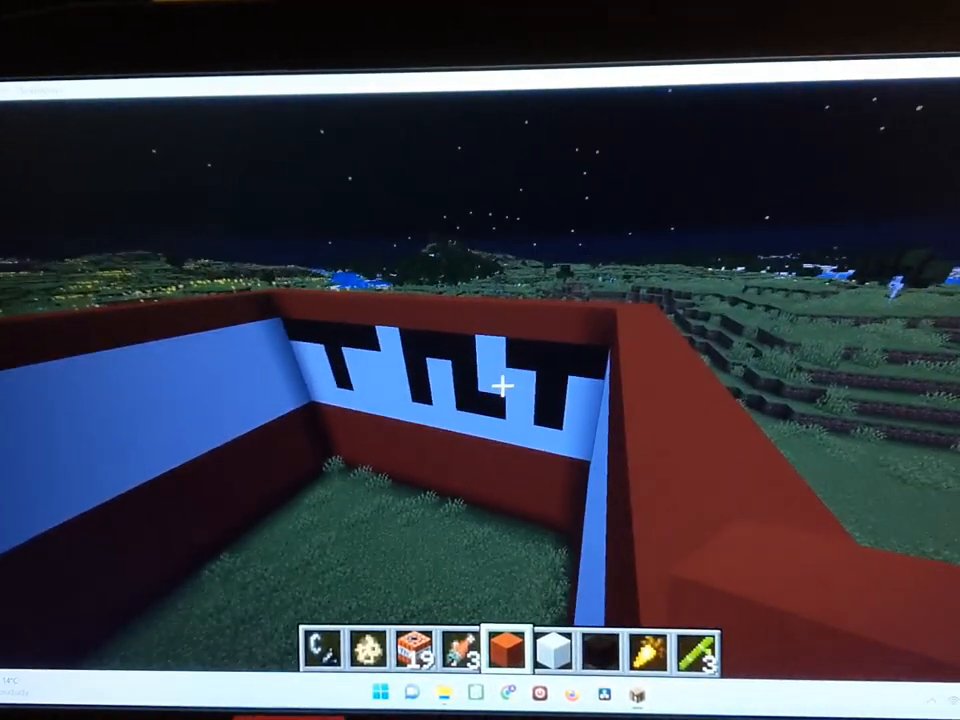
mouse_move(500, 400)
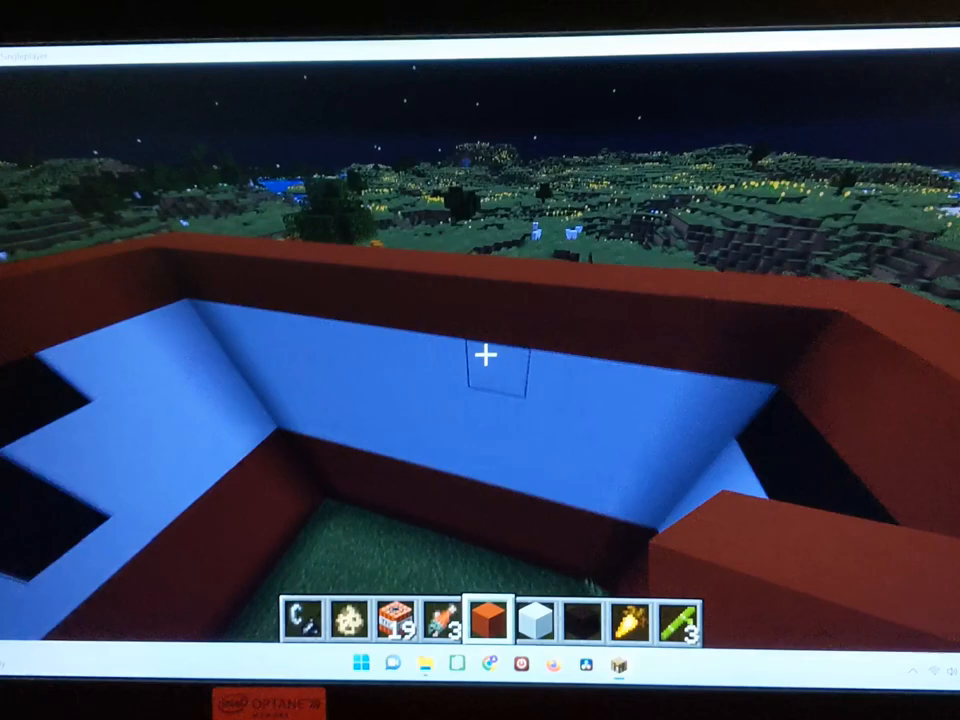
mouse_move(480, 360)
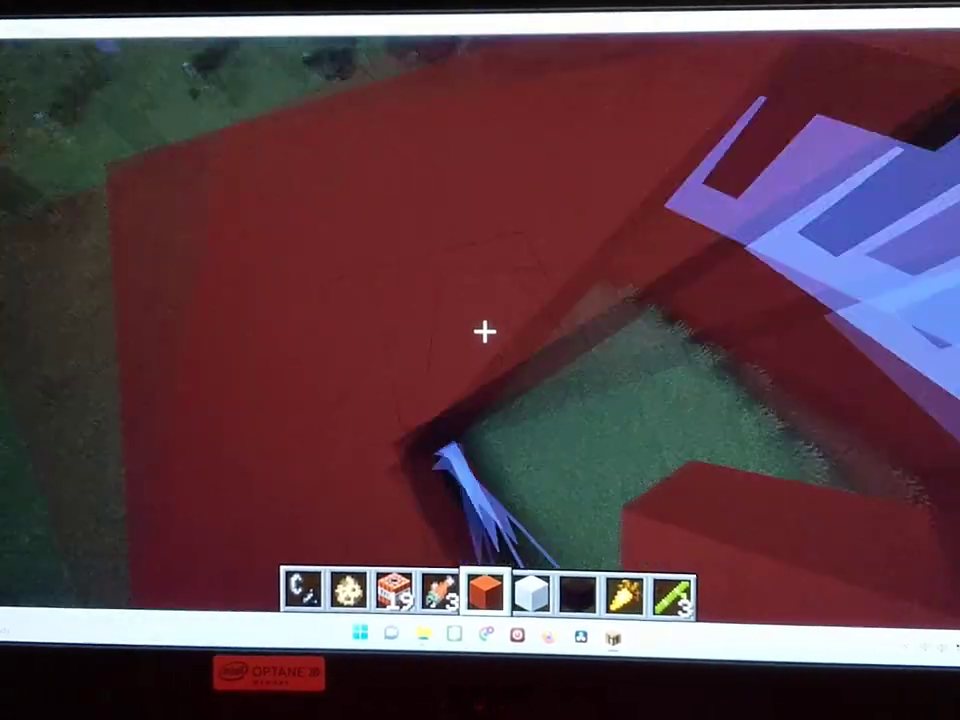
mouse_move(480, 330)
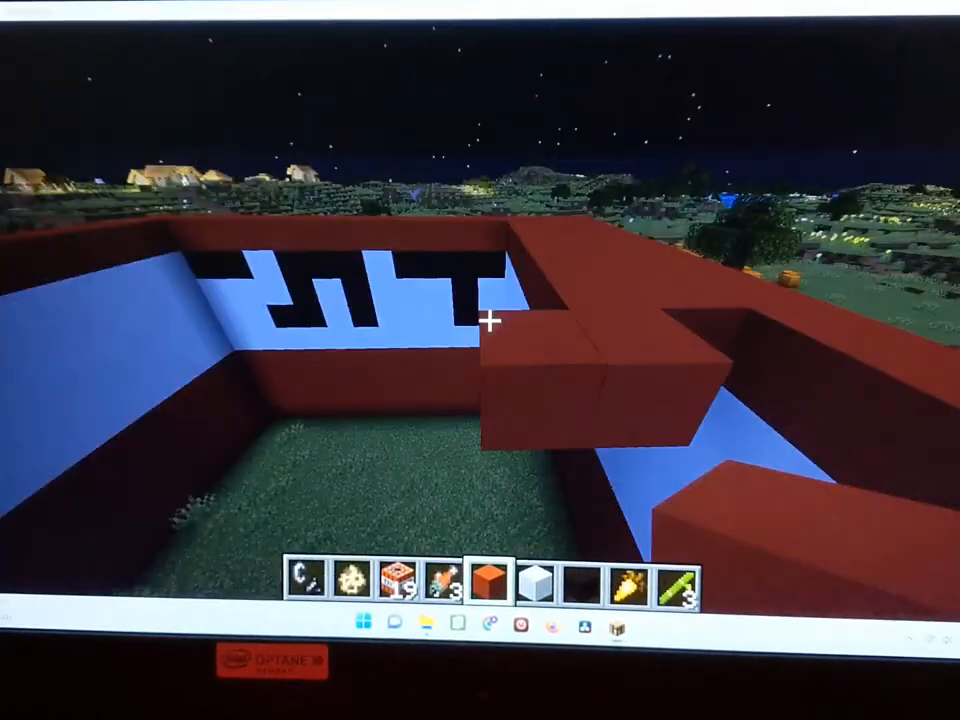
mouse_move(490, 324)
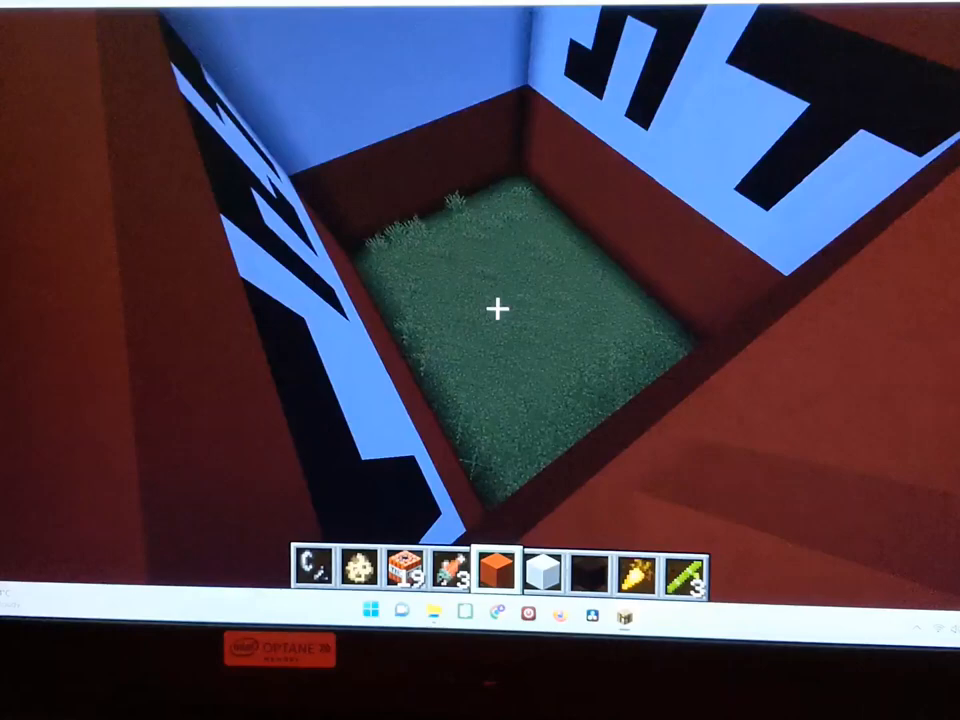
mouse_move(500, 310)
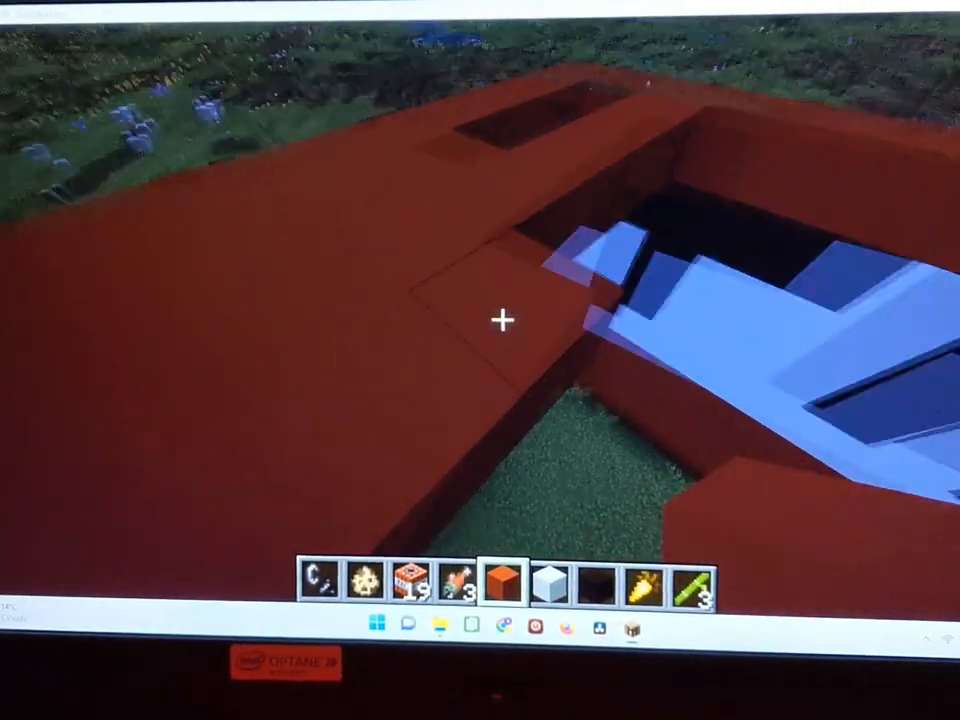
mouse_move(500, 320)
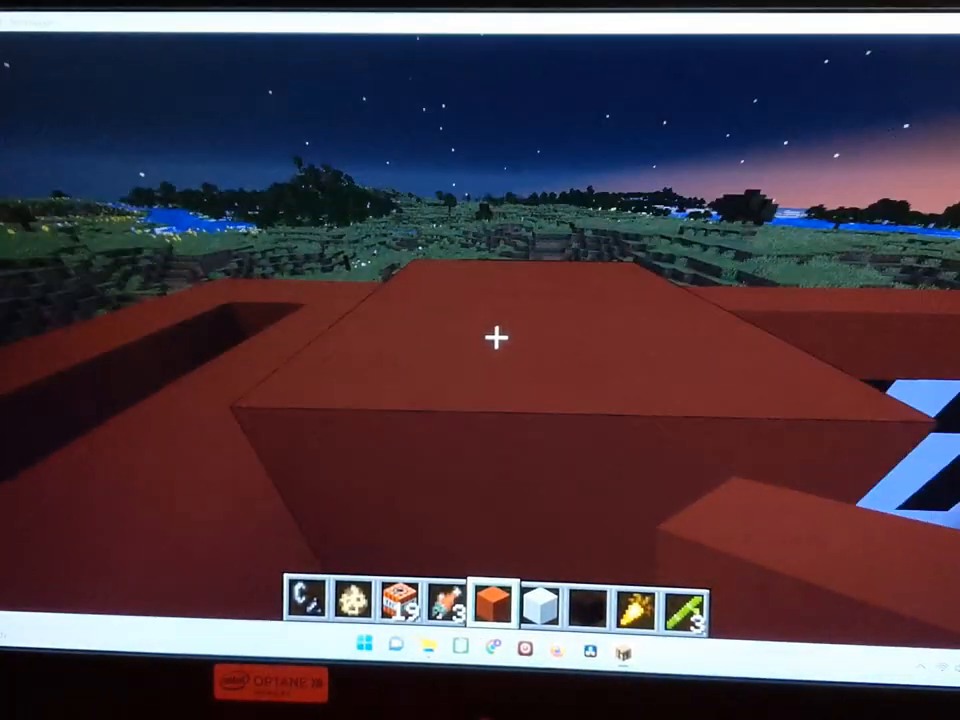
mouse_move(498, 338)
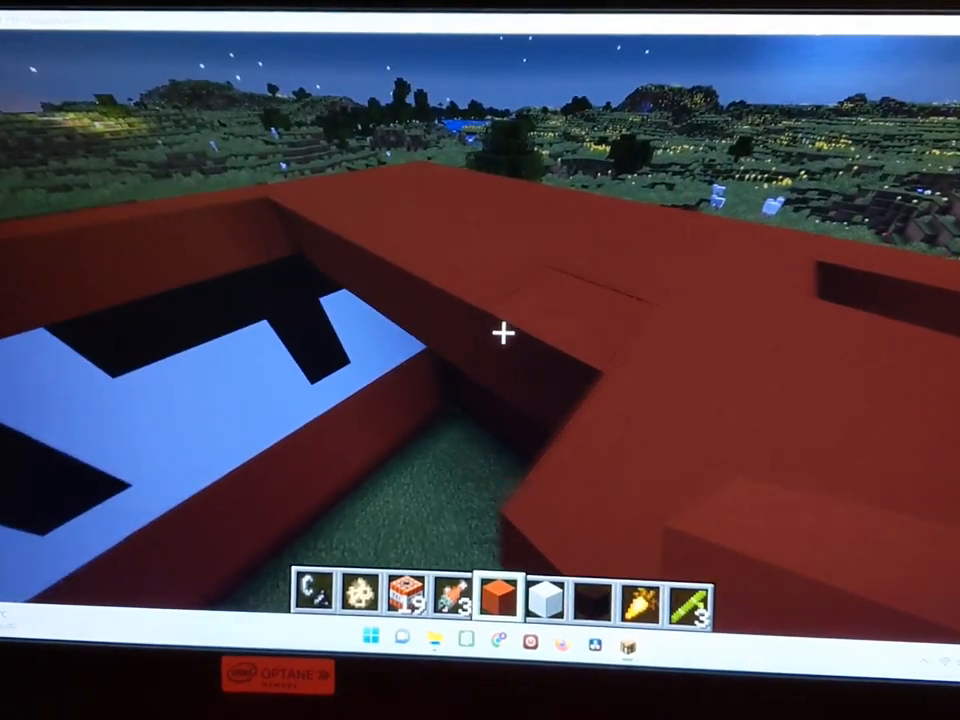
mouse_move(504, 334)
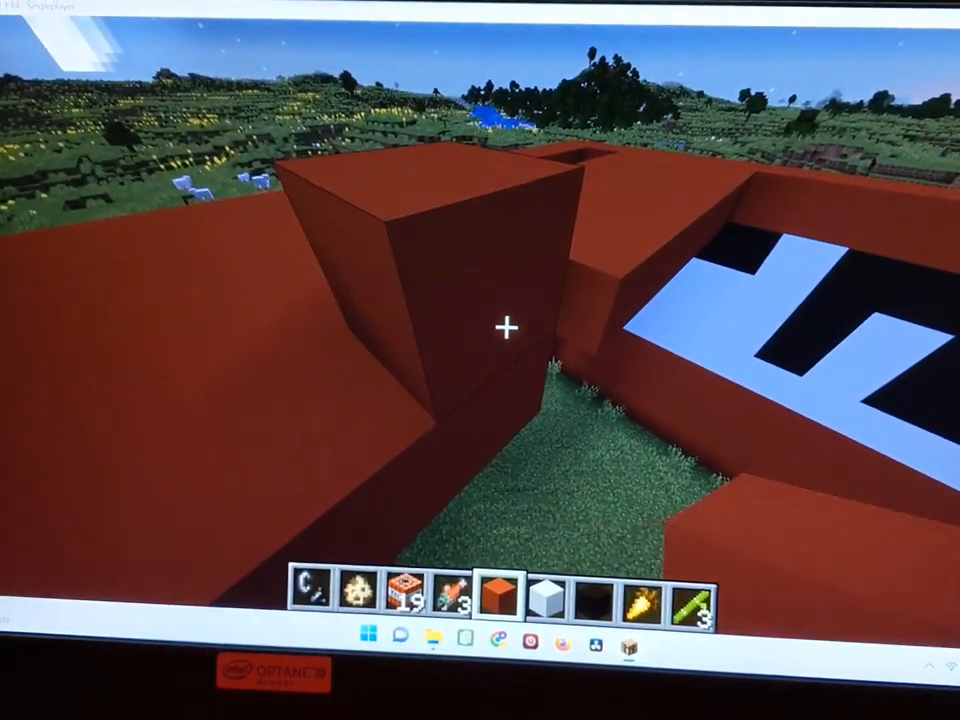
mouse_move(480, 320)
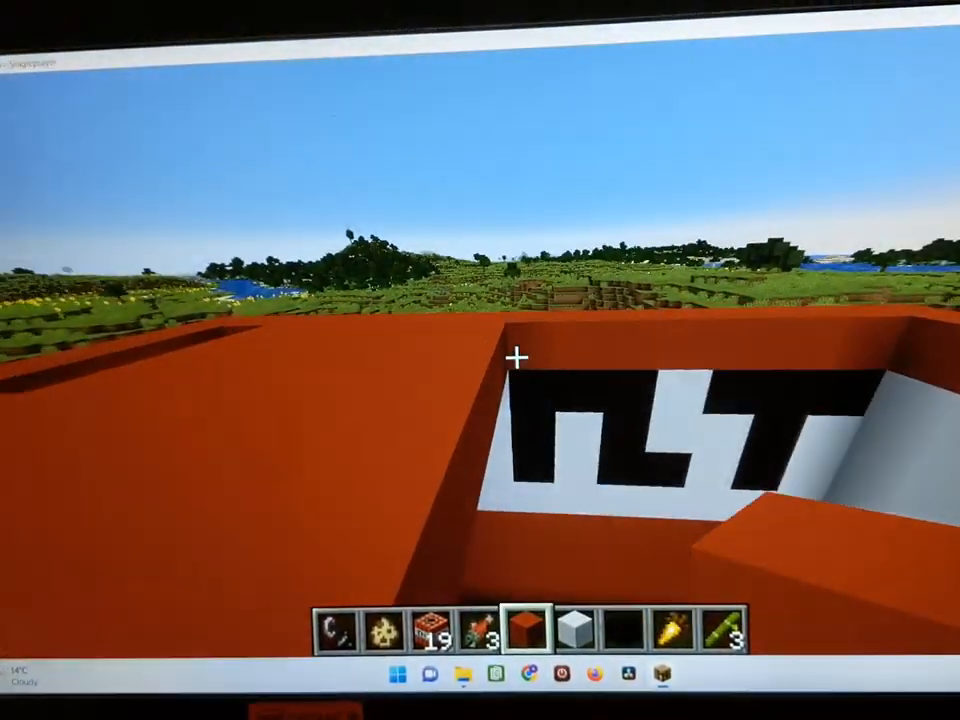
mouse_move(516, 356)
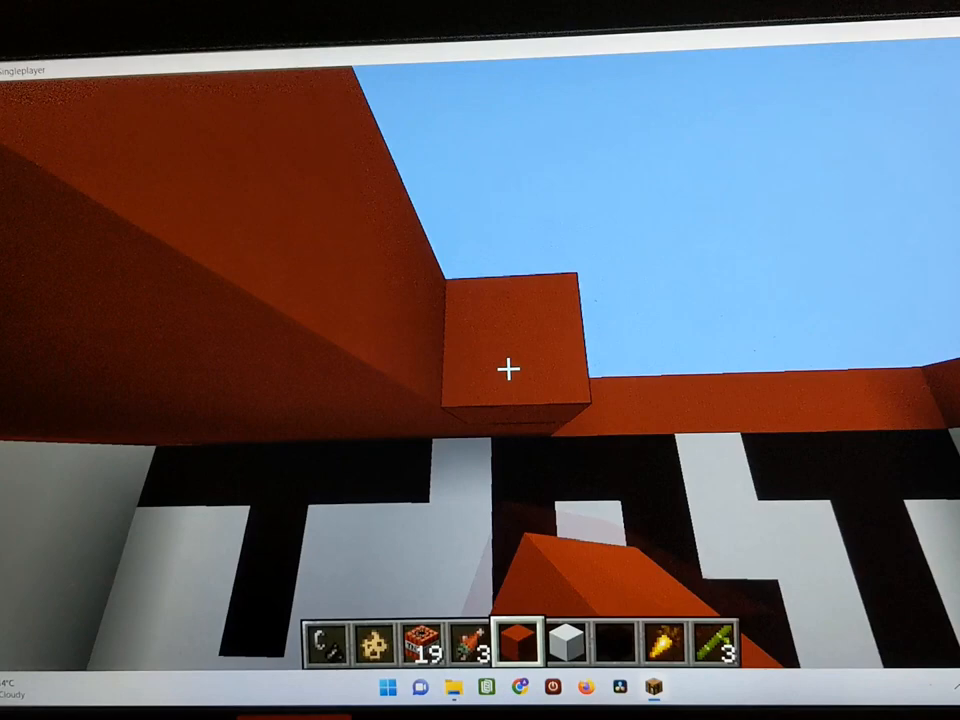
mouse_move(510, 372)
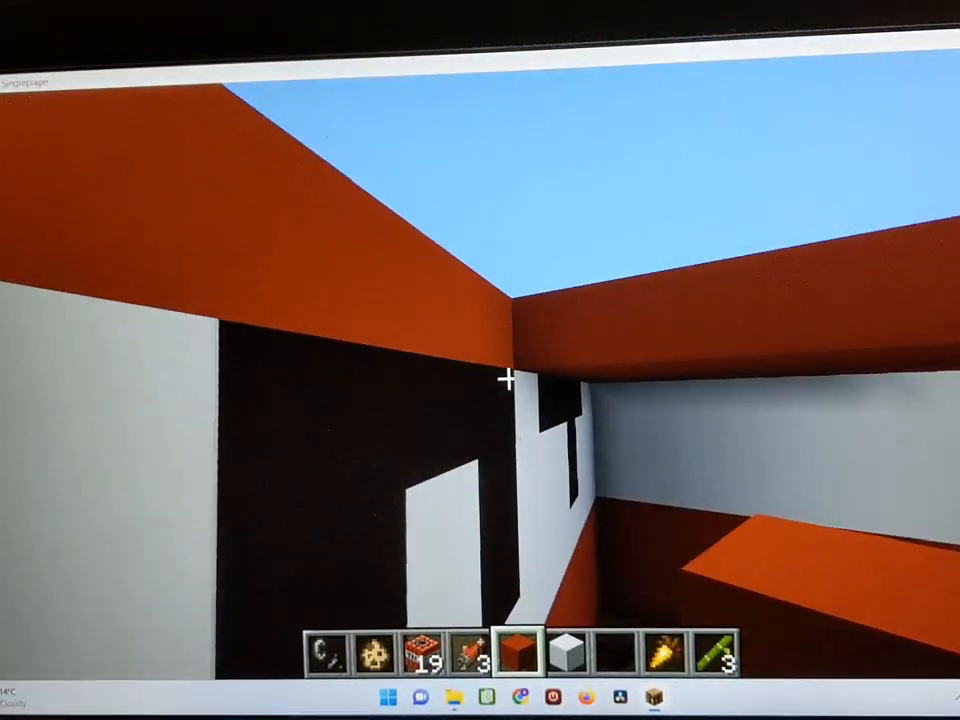
mouse_move(508, 384)
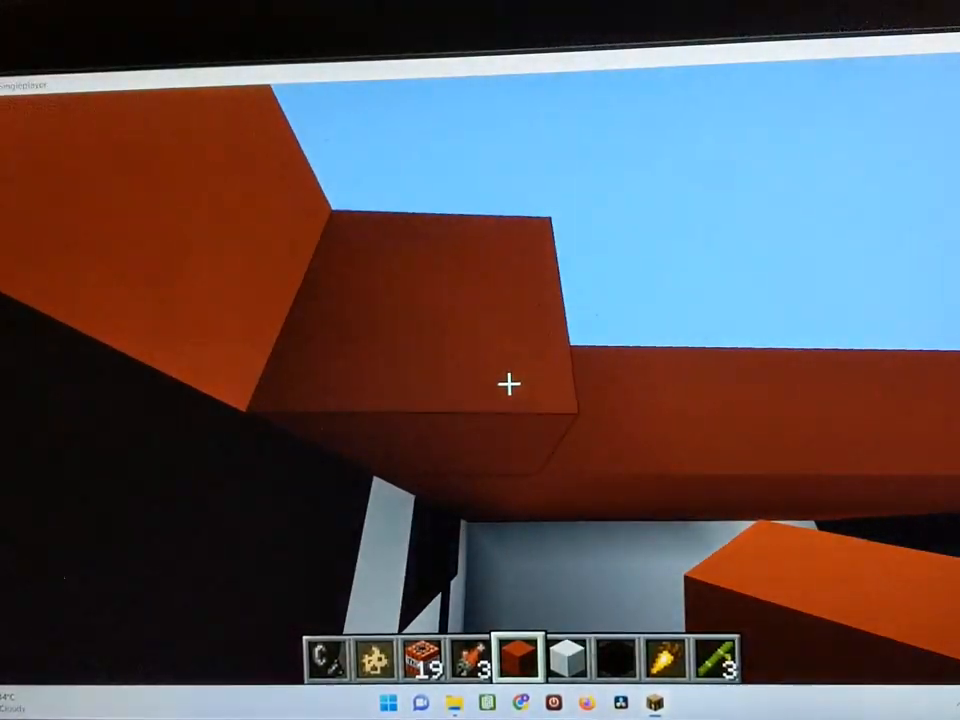
mouse_move(510, 384)
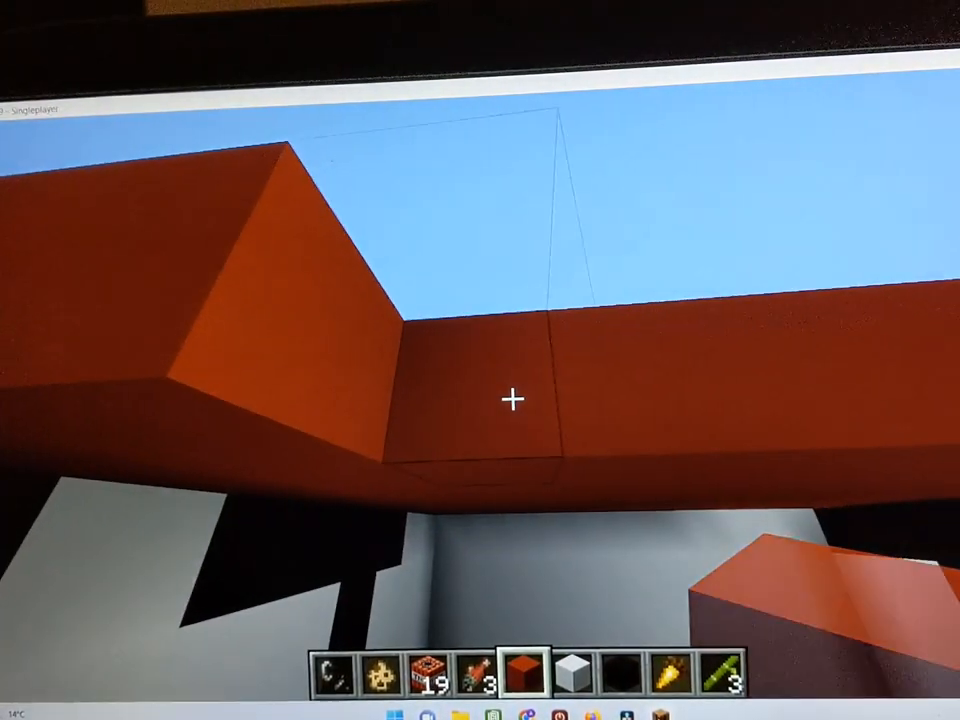
mouse_move(512, 400)
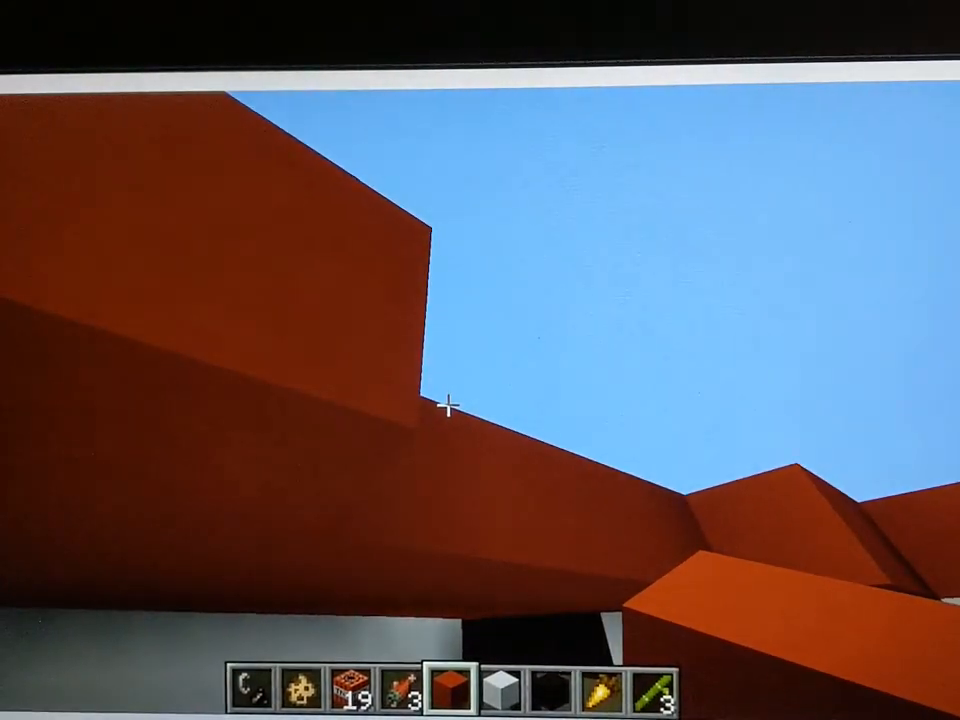
mouse_move(456, 404)
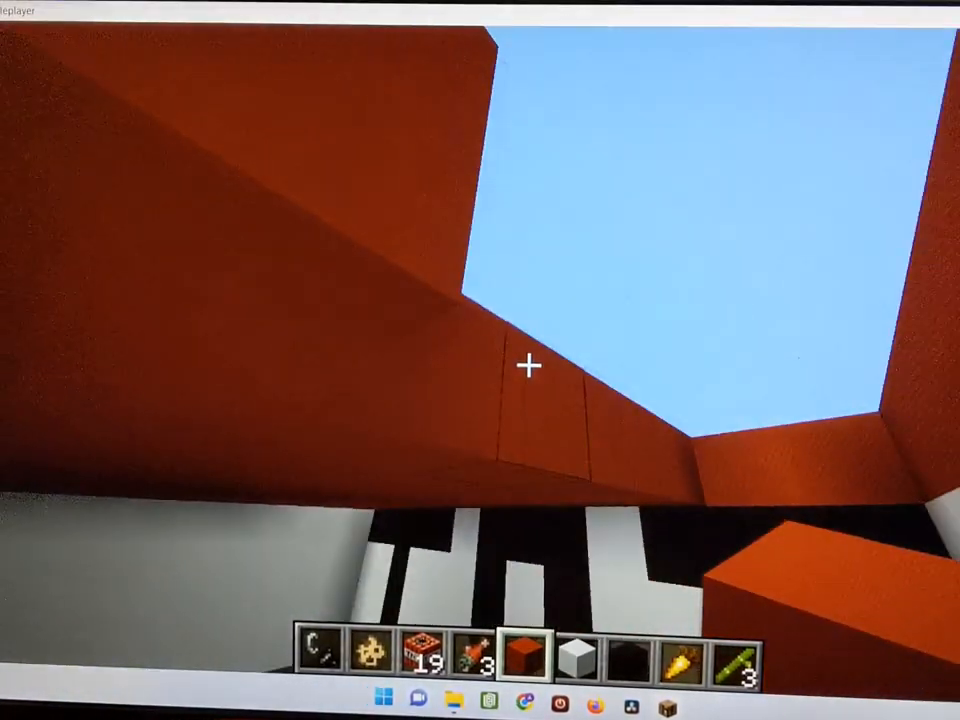
mouse_move(530, 360)
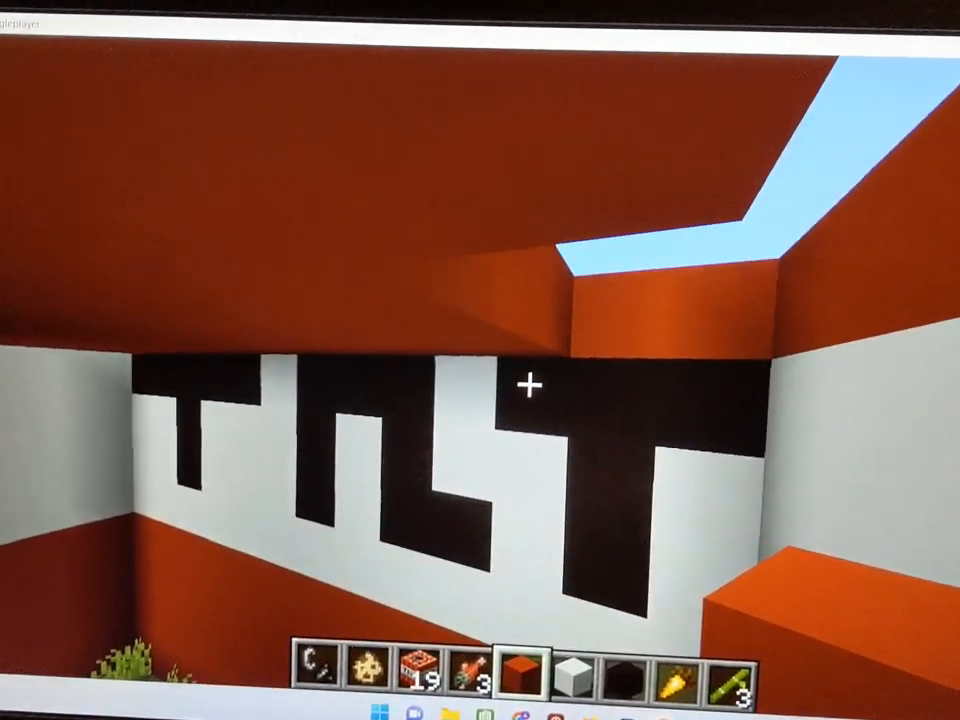
Bring up the inventory after roofing the enclosure in red over the TNT lettering.
key(e)
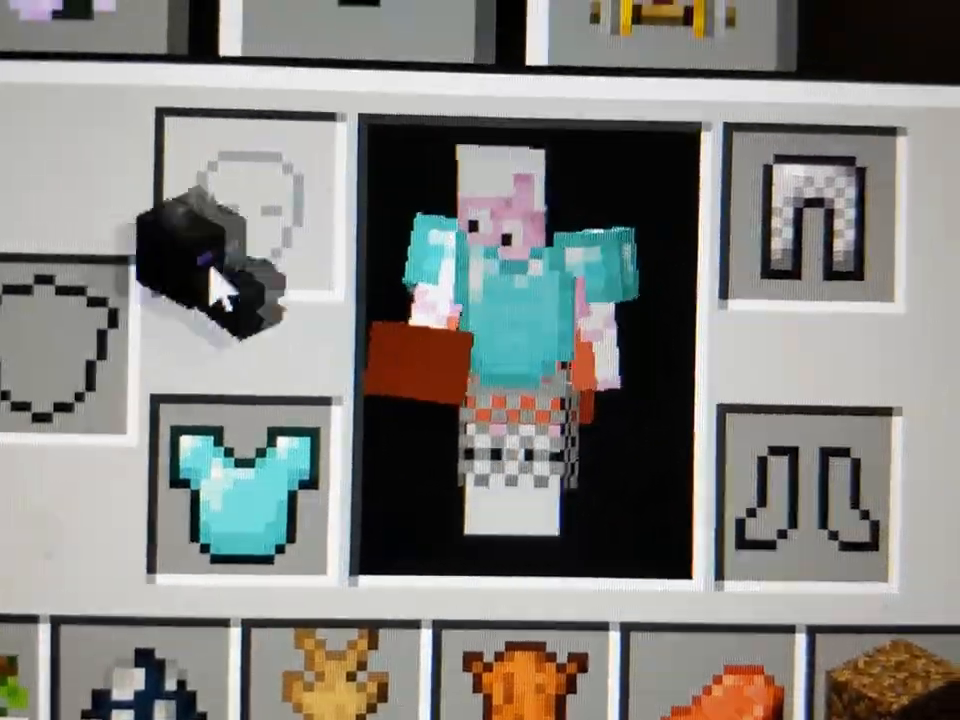
mouse_move(156, 224)
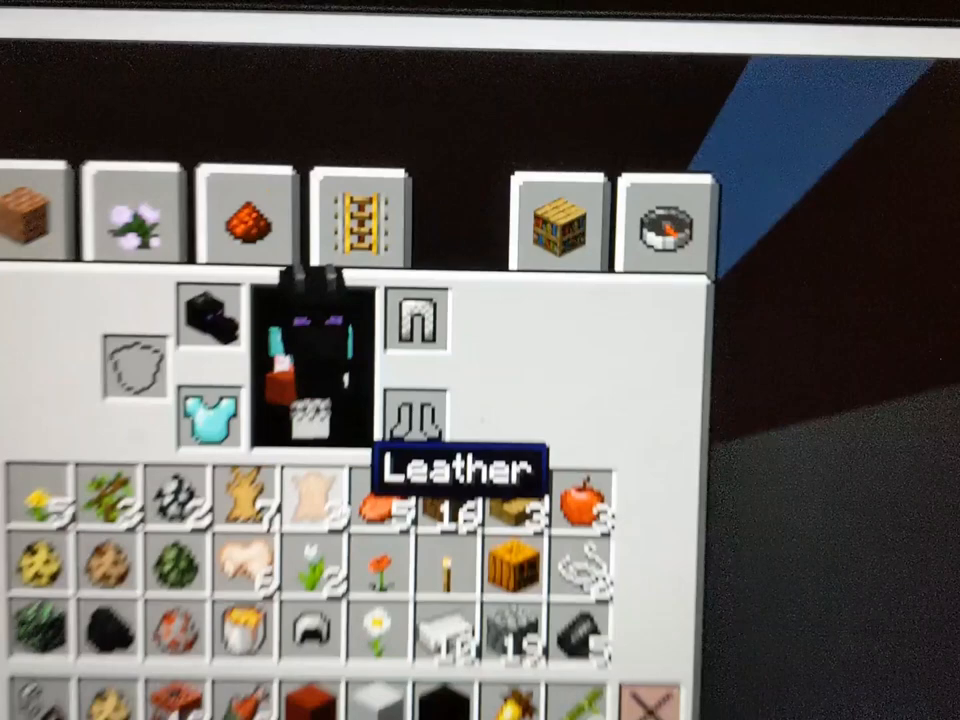
Wear the dark mob head in the helmet slot and return to the enclosure.
key(Escape)
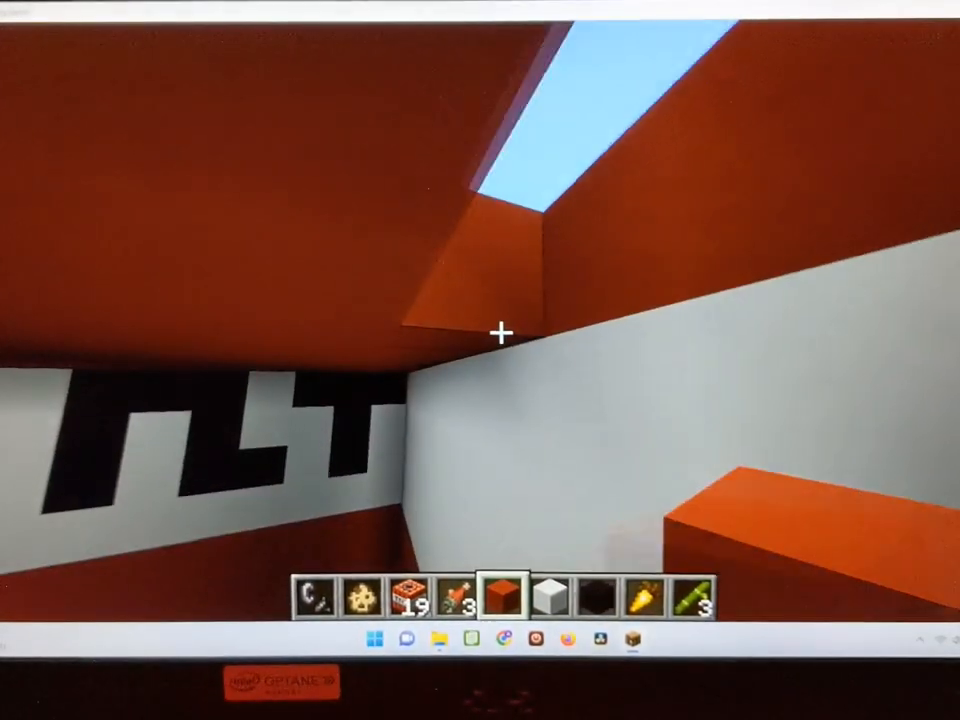
mouse_move(504, 330)
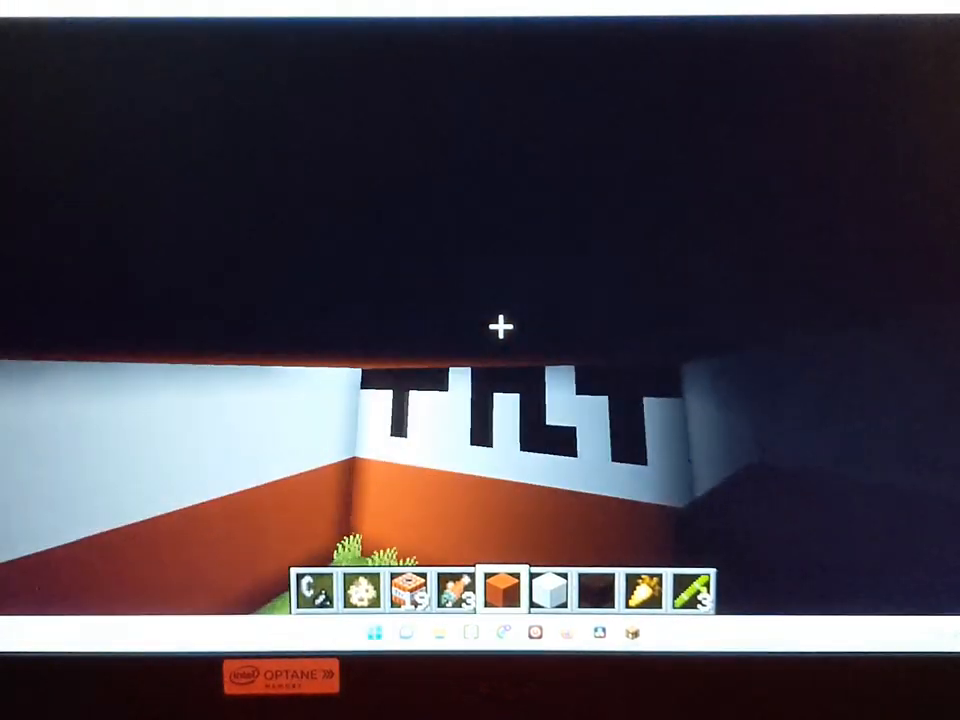
mouse_move(496, 322)
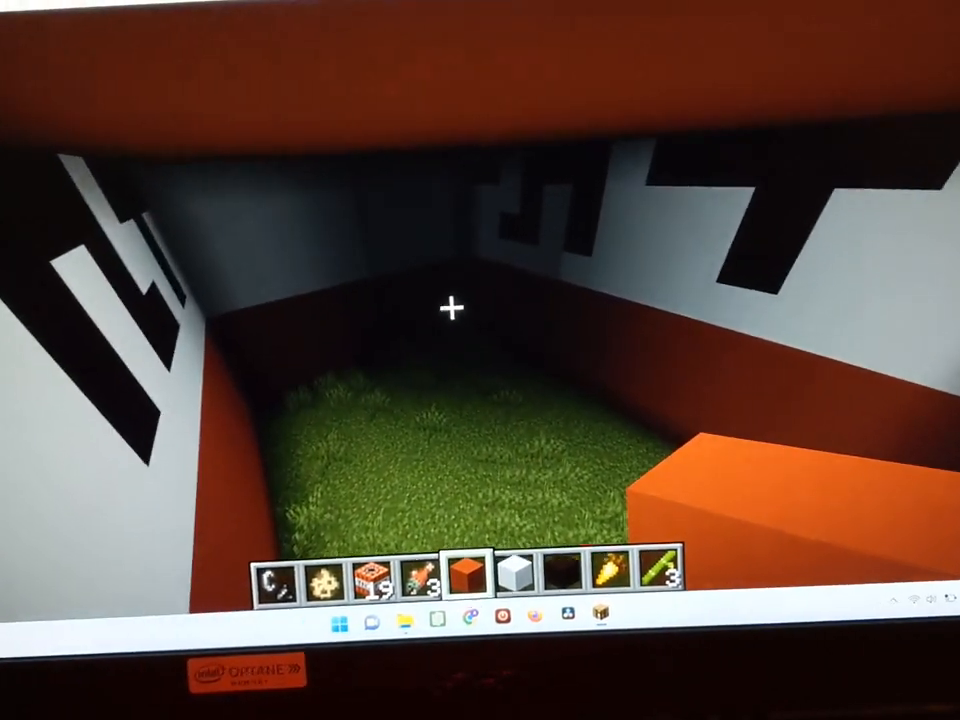
Bring up the creative Search Items catalogue from the grassy enclosure floor.
key(e)
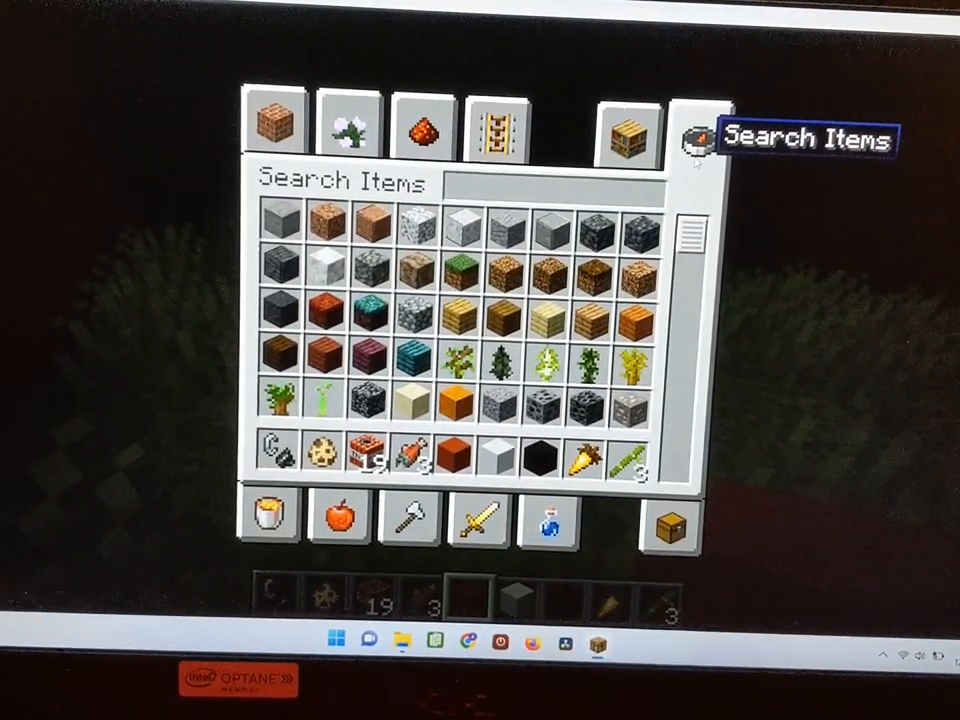
Search 'zo' and fill the hotbar with zombie-type spawn eggs.
text(z)
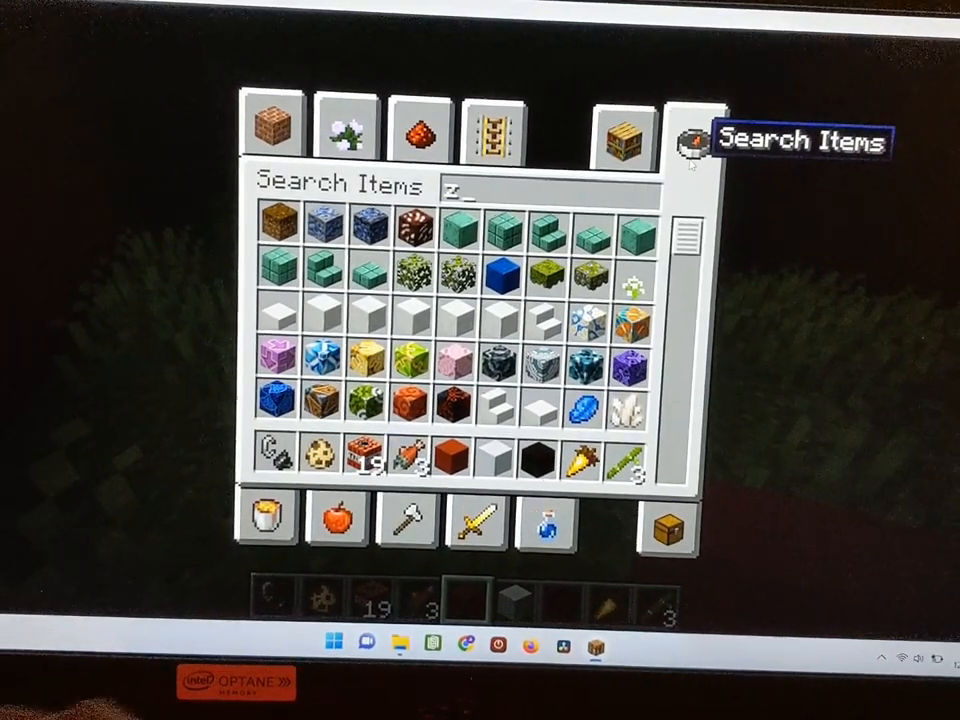
text(o)
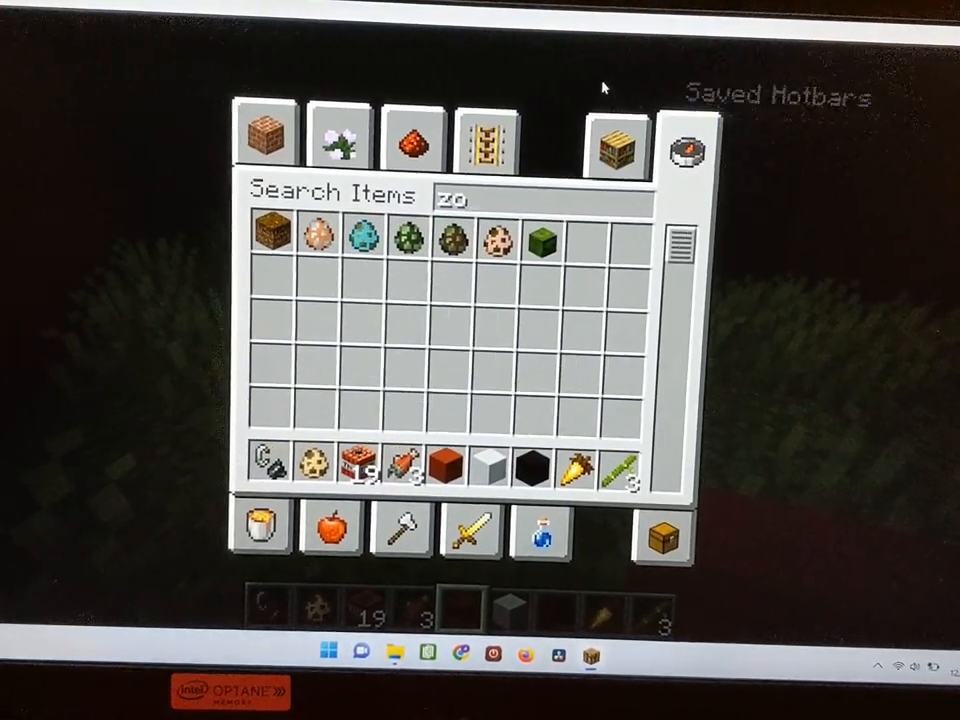
mouse_move(496, 232)
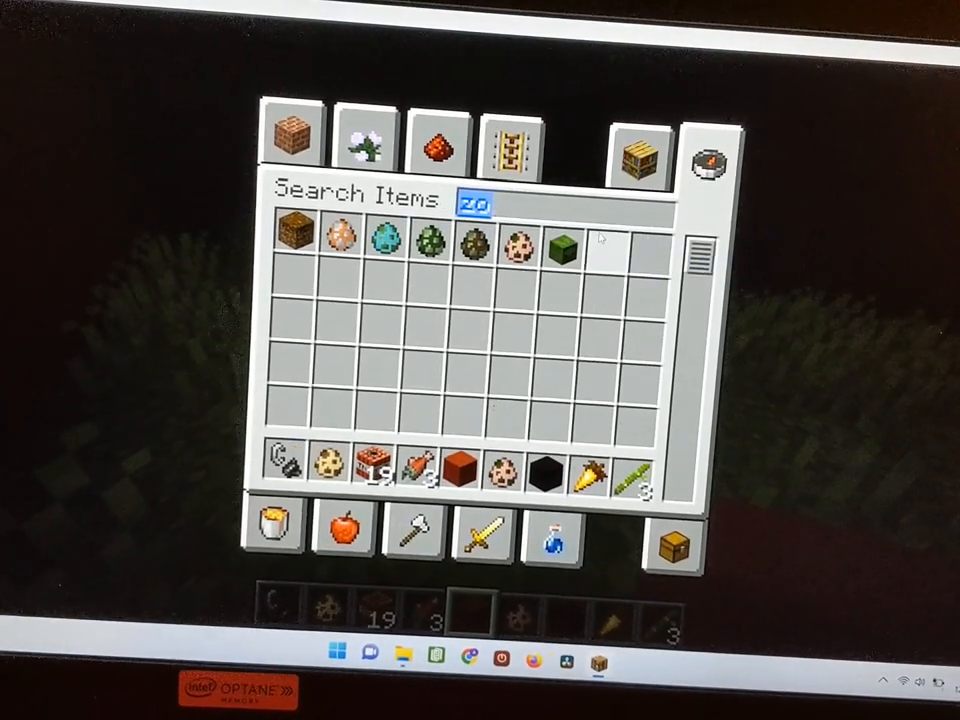
mouse_move(560, 248)
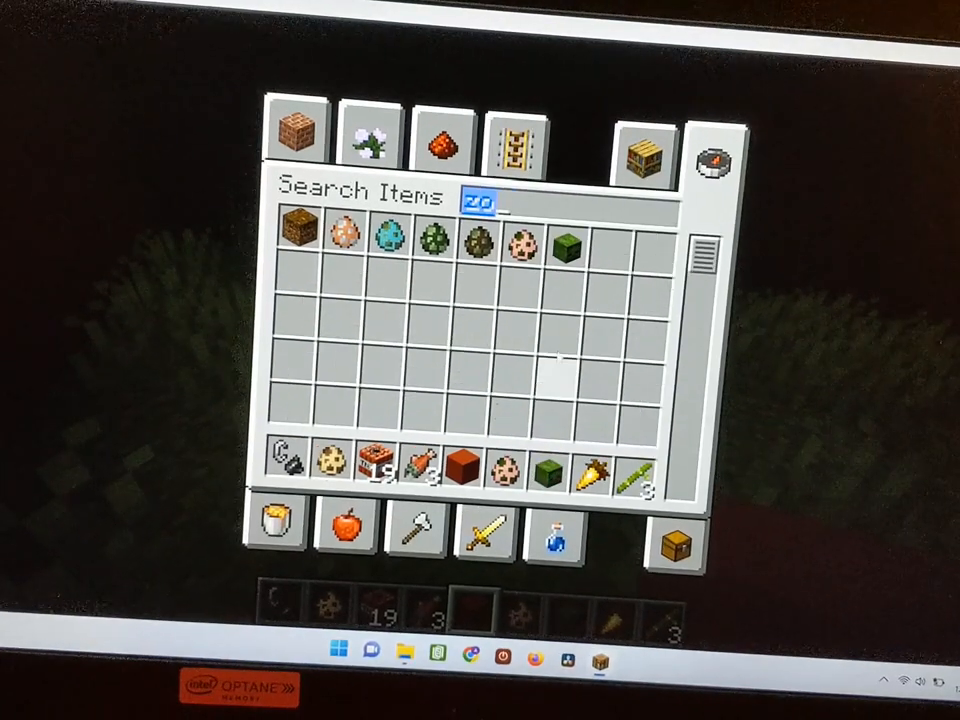
mouse_move(482, 244)
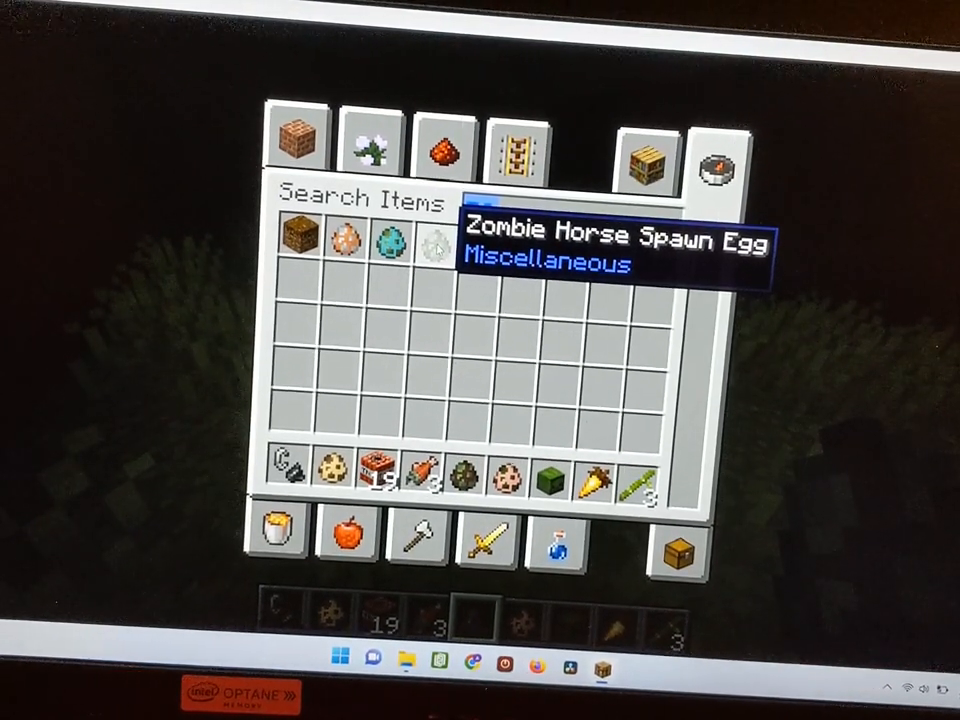
text(ZO)
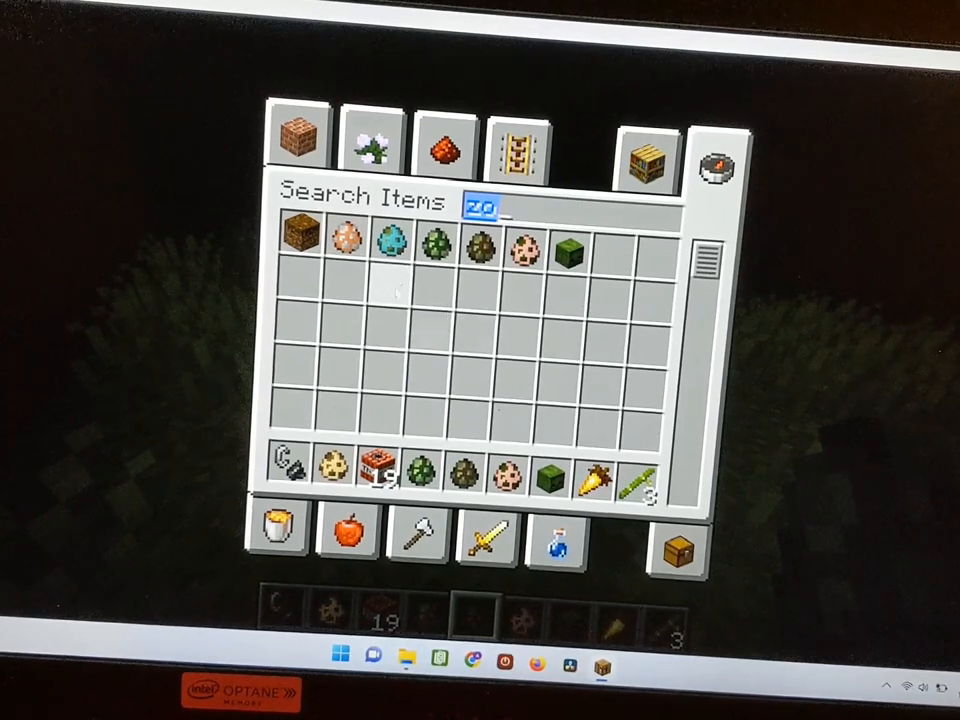
mouse_move(392, 240)
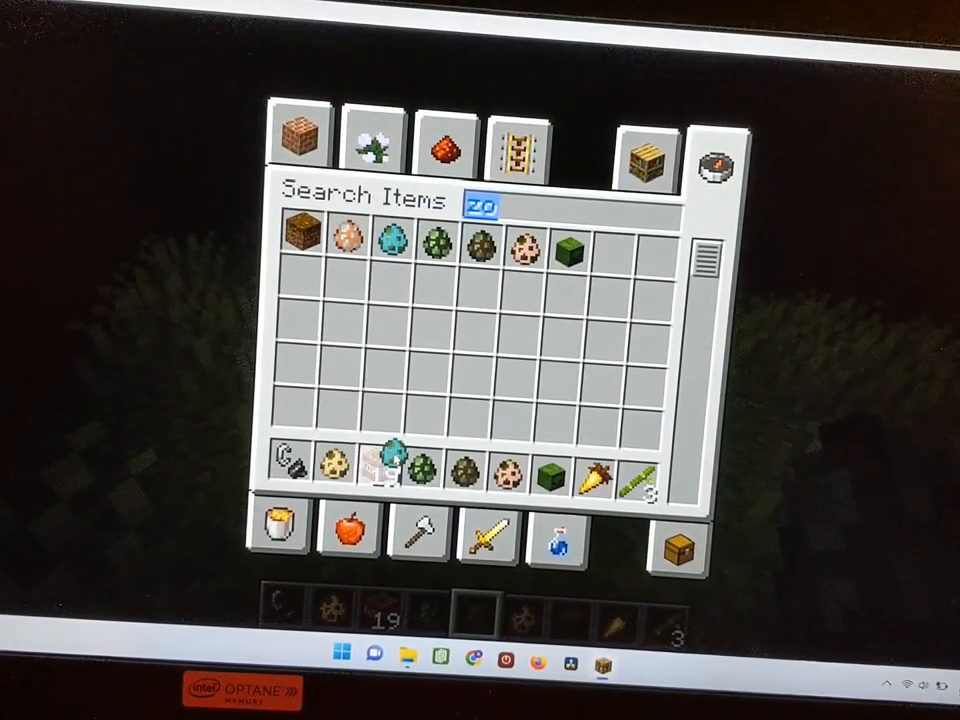
mouse_move(376, 244)
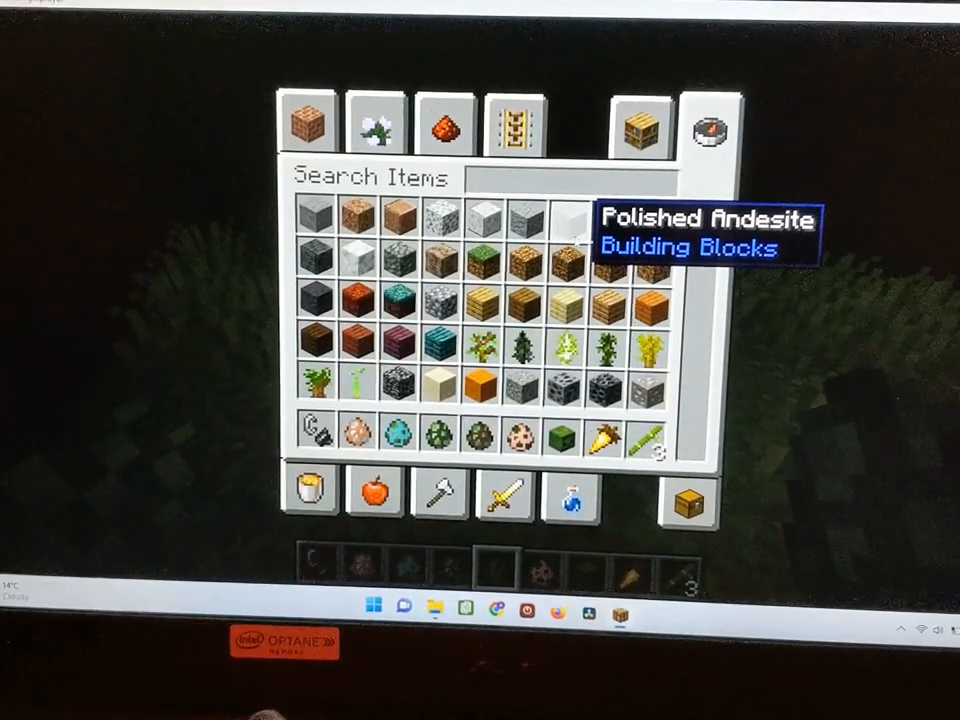
Search 'sk', switch to the Survival Inventory view and return to the grassy field.
text(s)
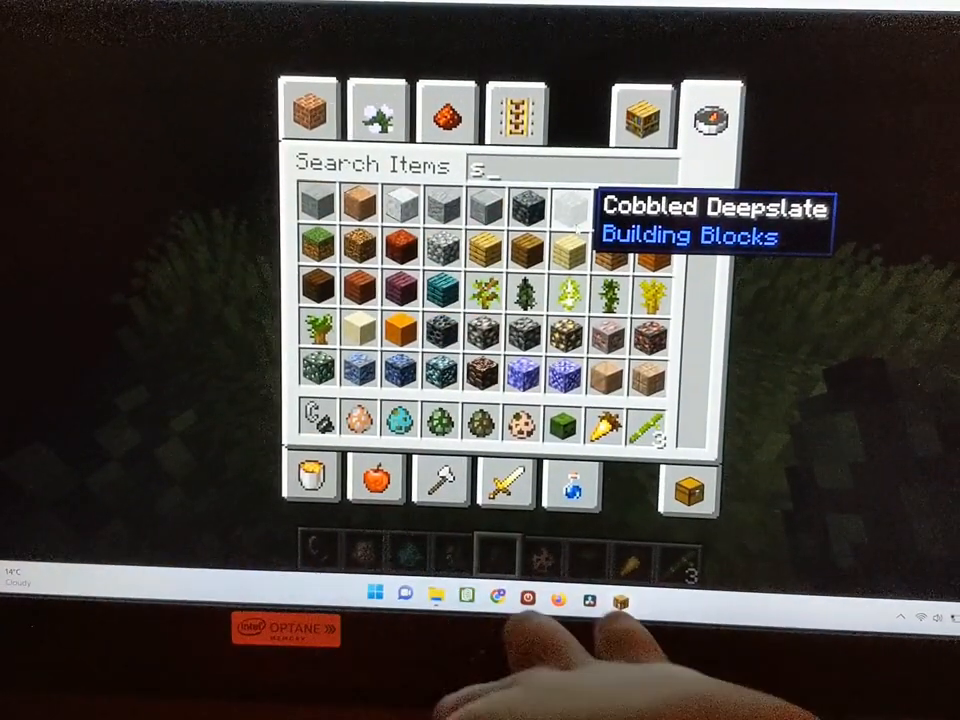
text(k)
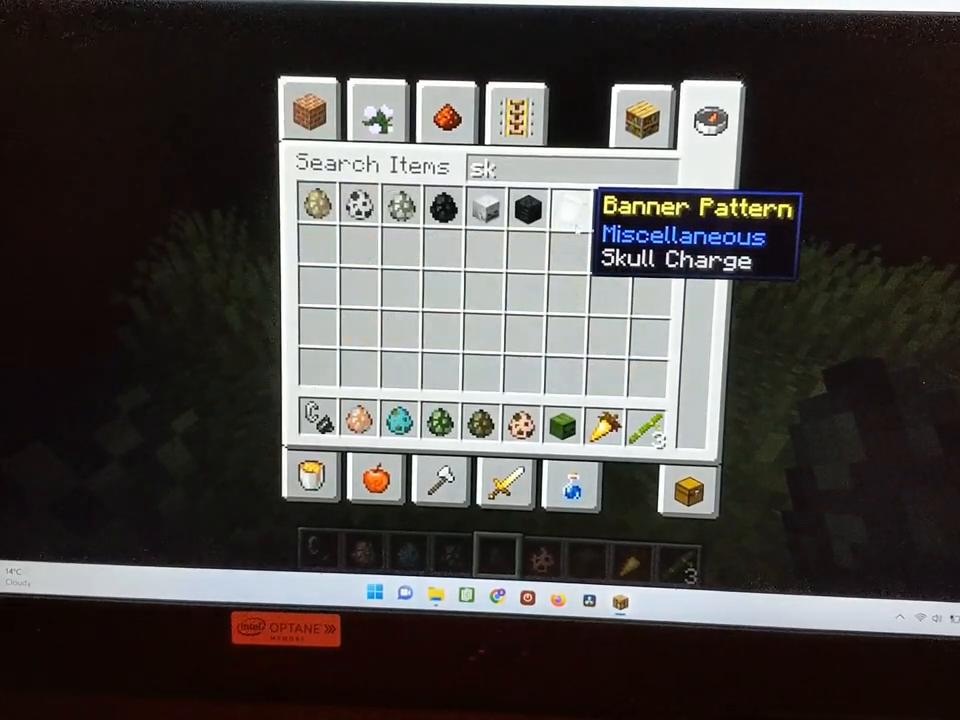
mouse_move(486, 206)
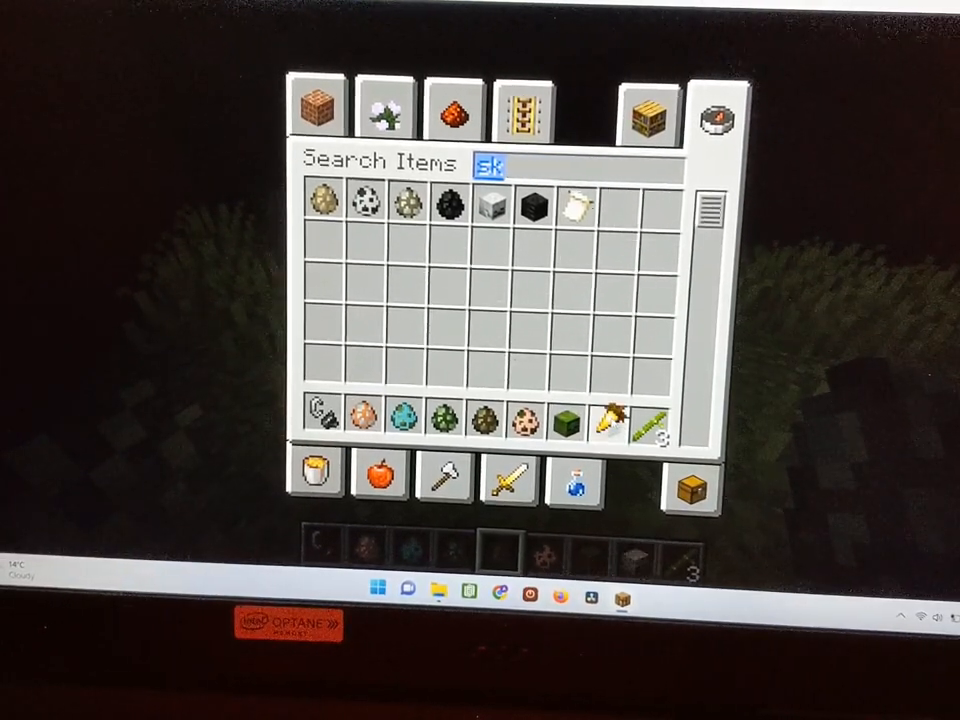
mouse_move(688, 492)
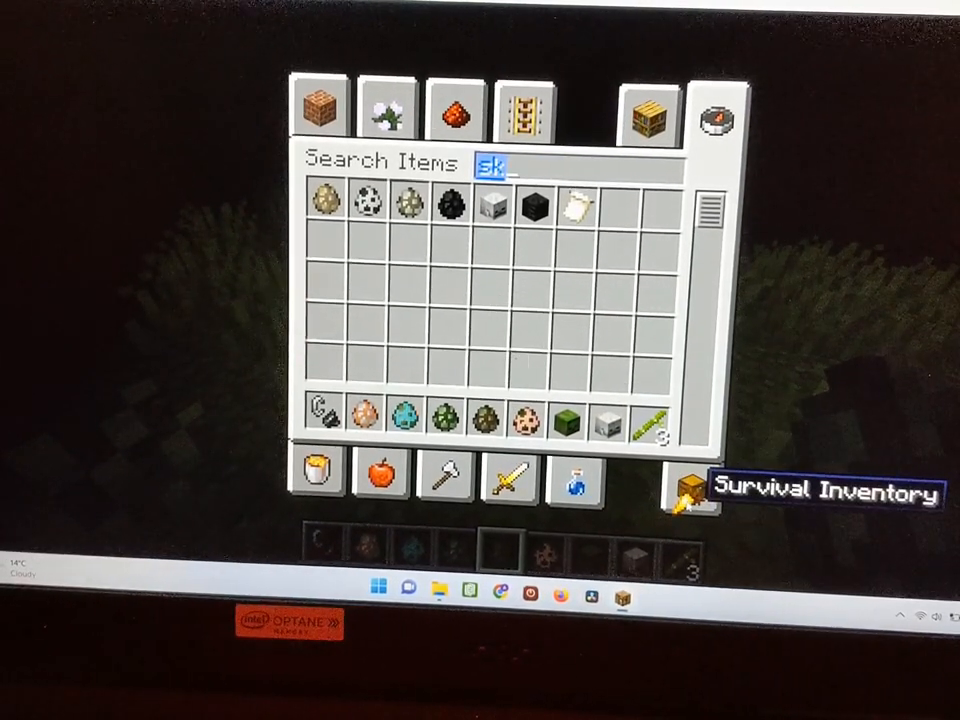
click(712, 492)
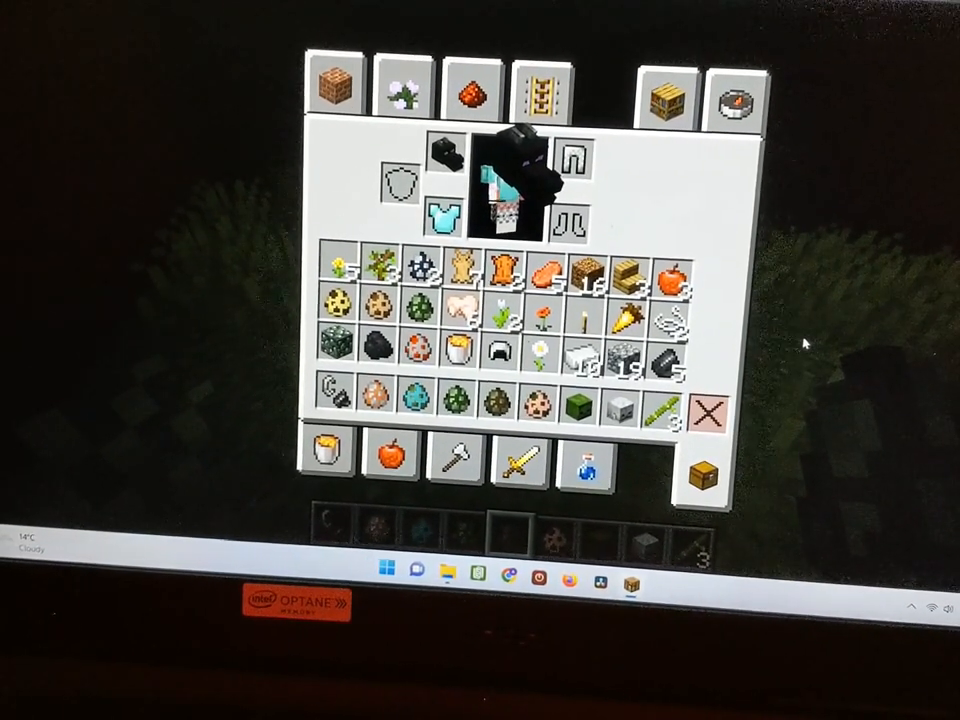
key(Escape)
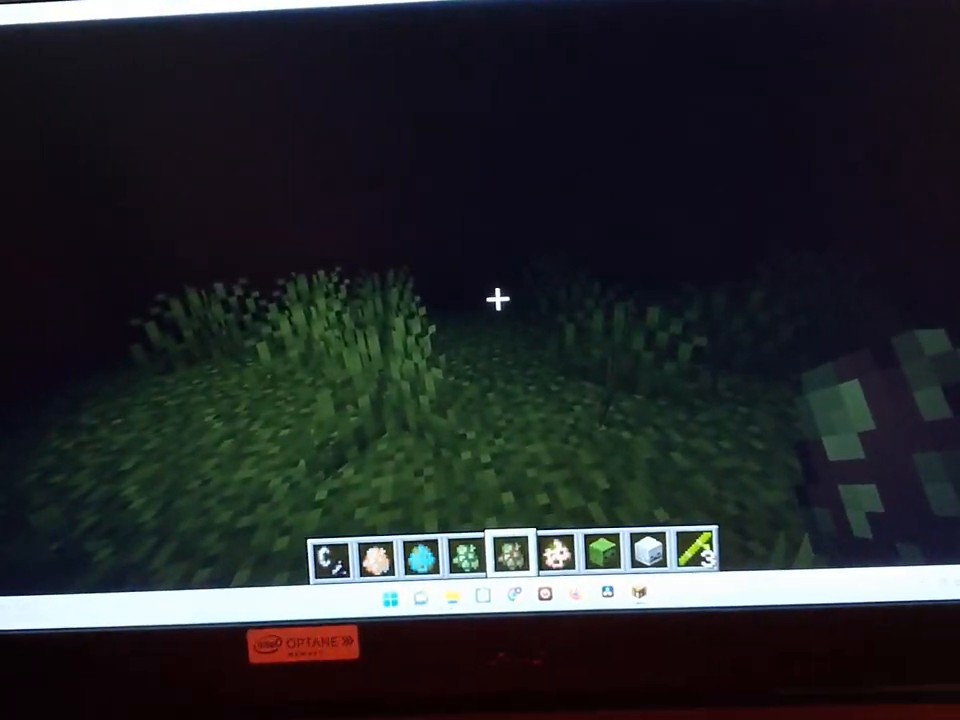
Review the survival inventory's spawn eggs, flowers and blocks.
key(e)
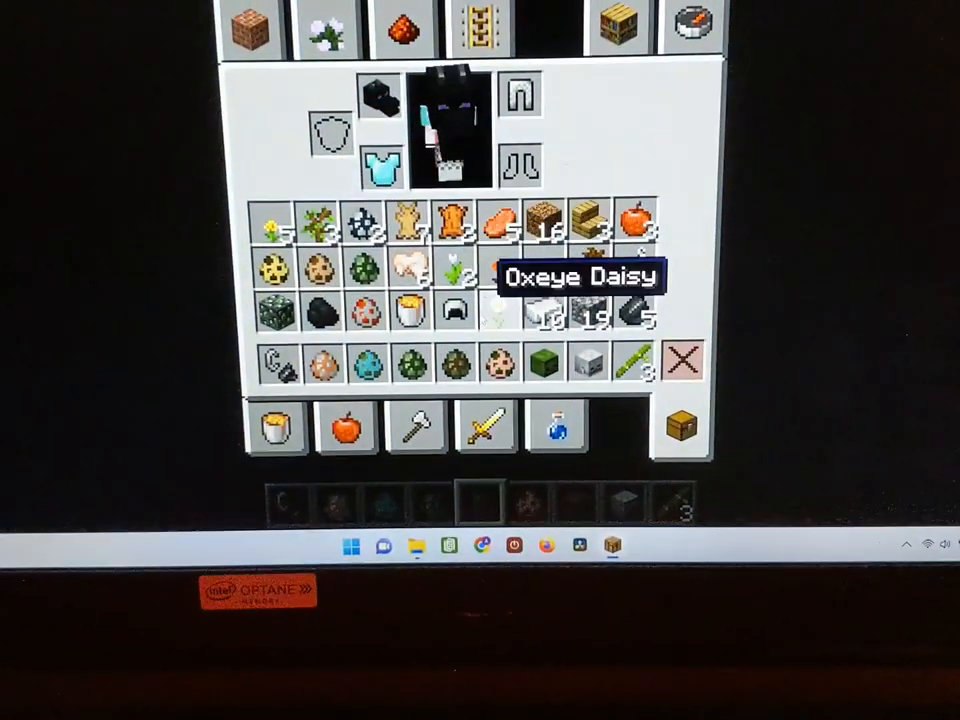
mouse_move(544, 388)
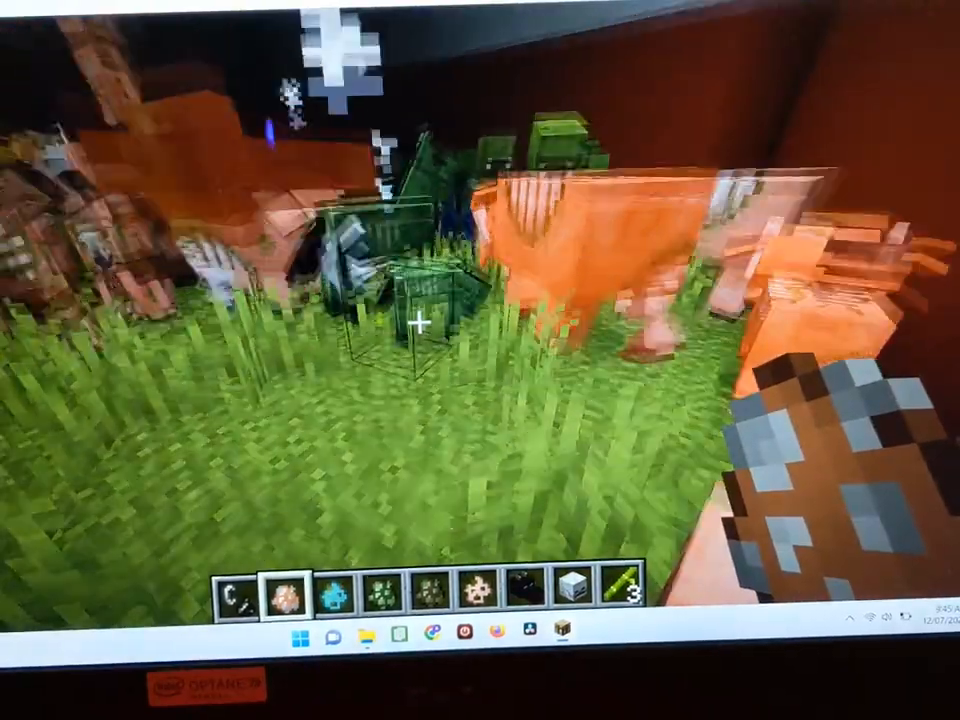
mouse_move(430, 320)
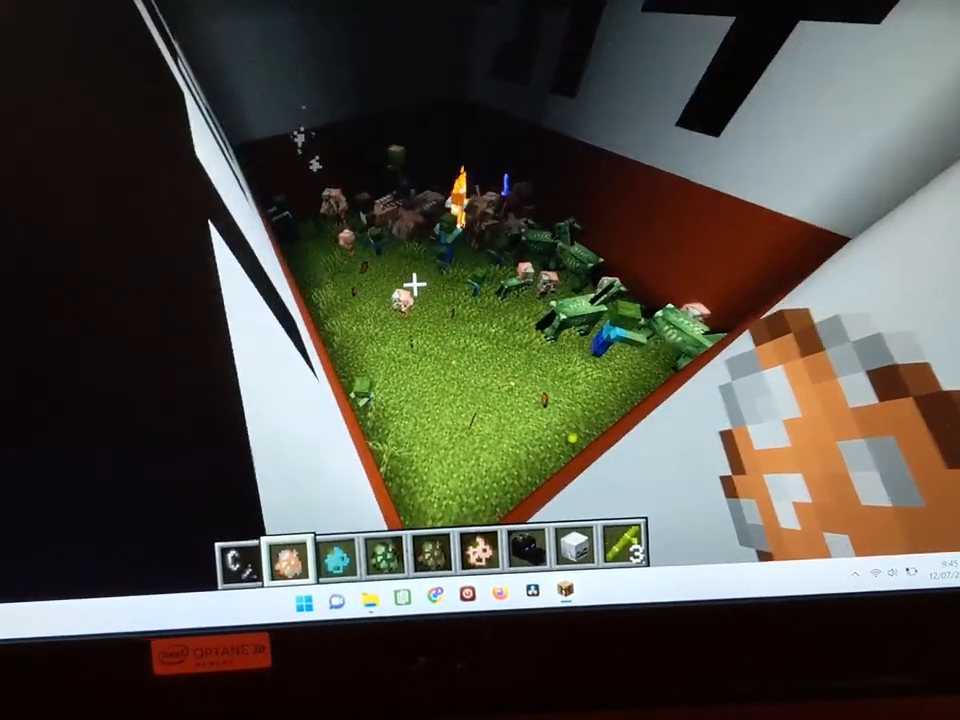
Crowd the enclosure with spawned mobs, then bring up the creative catalogue.
key(e)
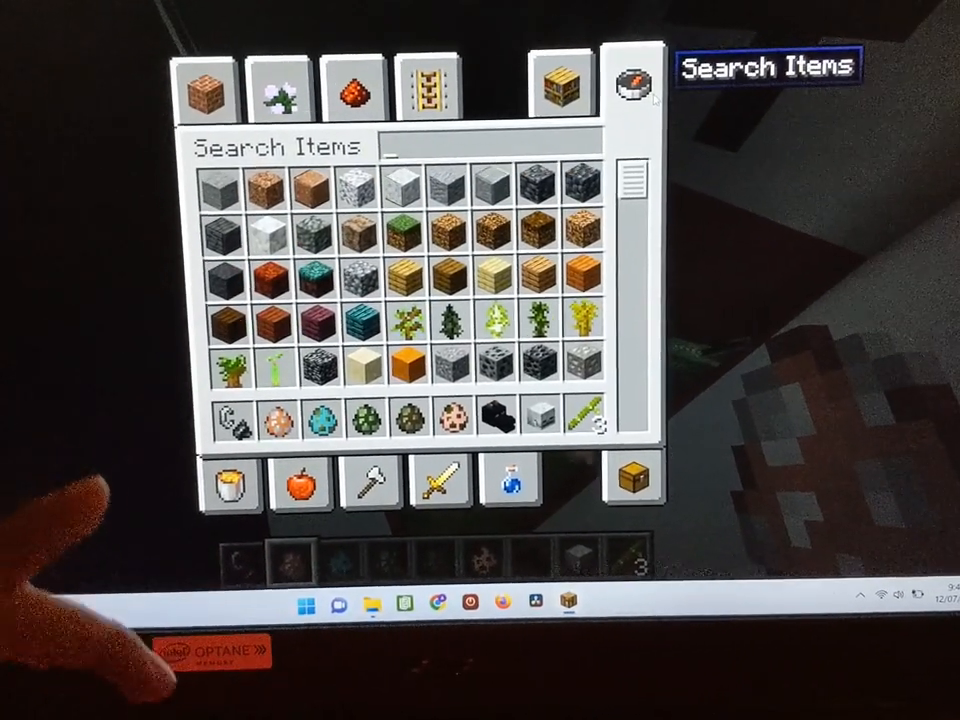
Search 'tnt', put TNT in the hotbar and return to the mob-filled enclosure.
text(t)
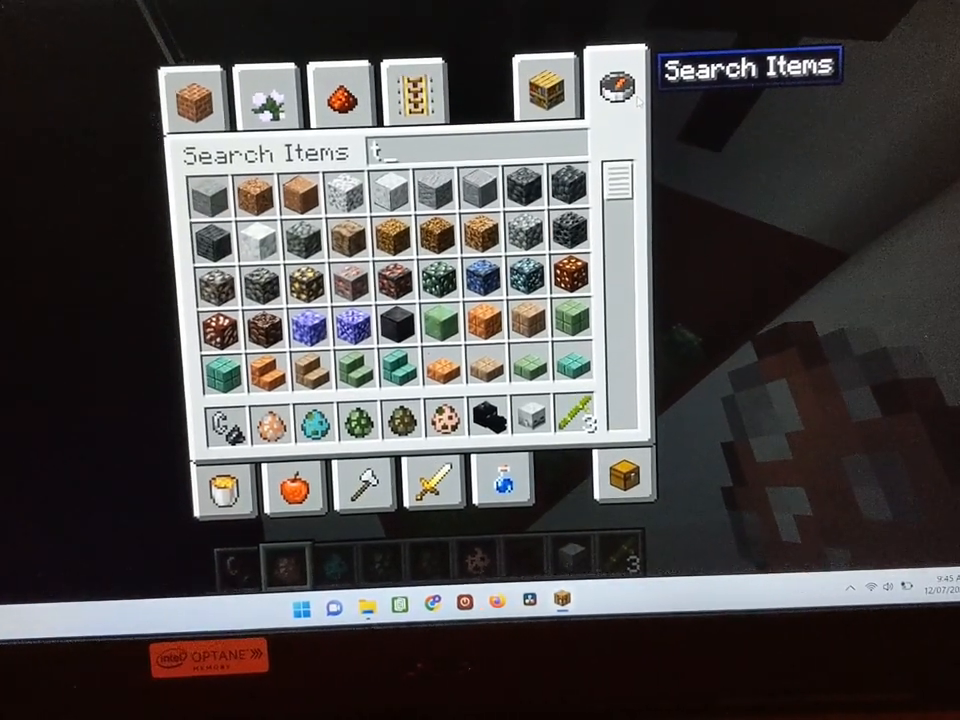
text(nt)
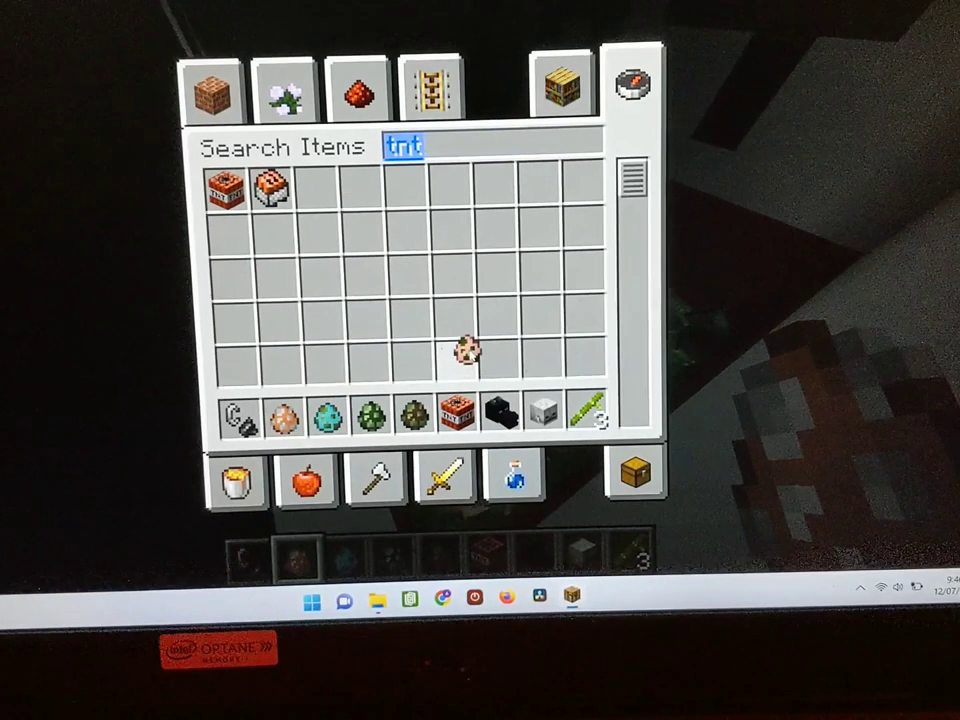
key(Escape)
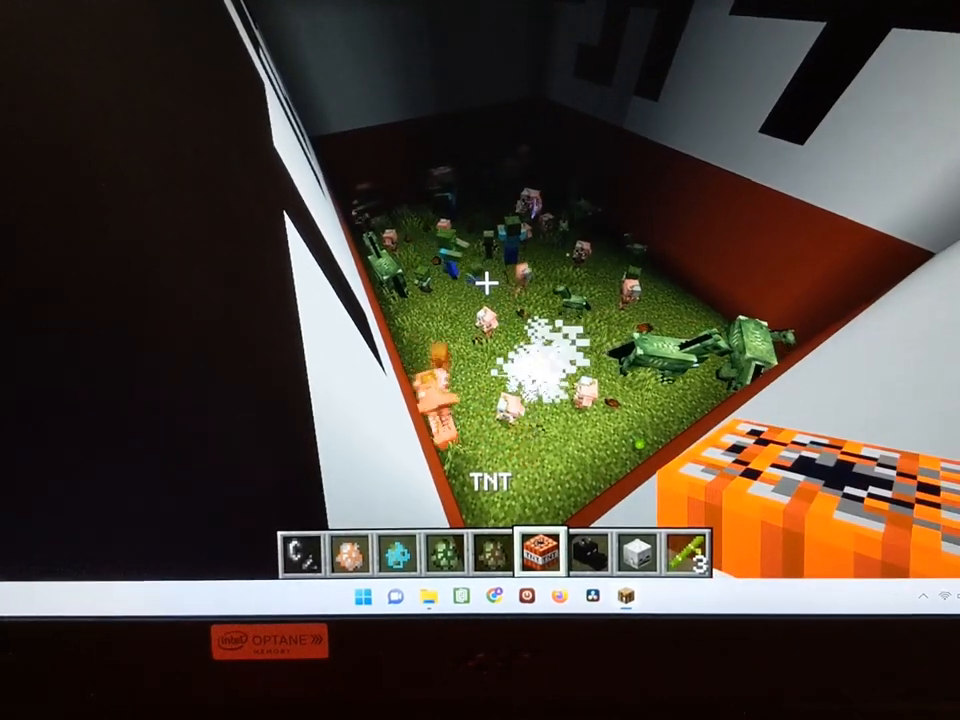
mouse_move(490, 290)
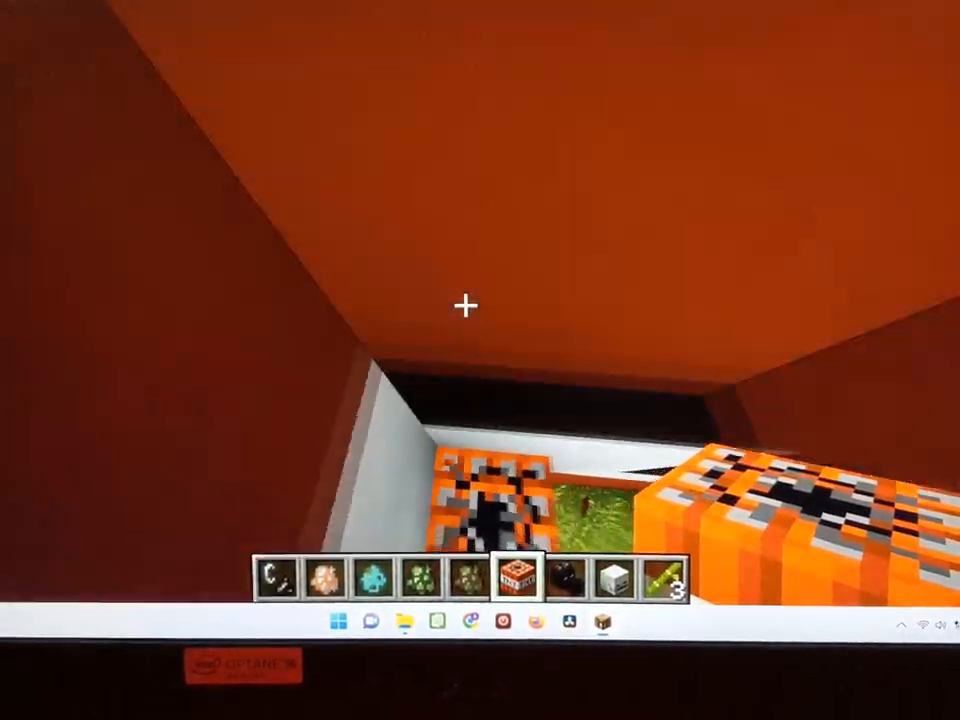
mouse_move(480, 300)
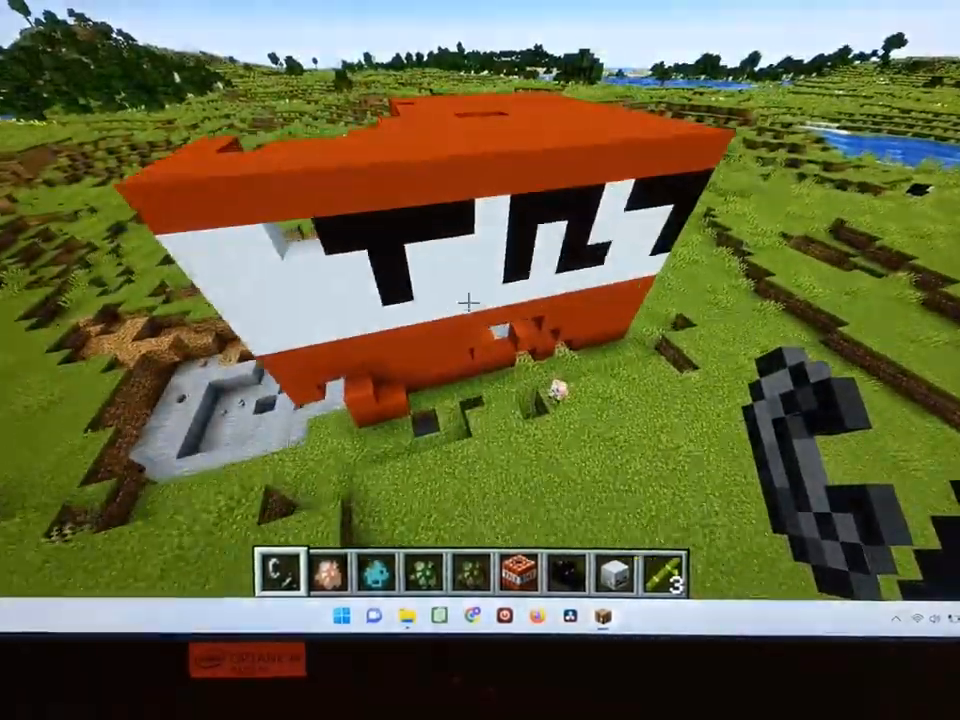
mouse_move(480, 300)
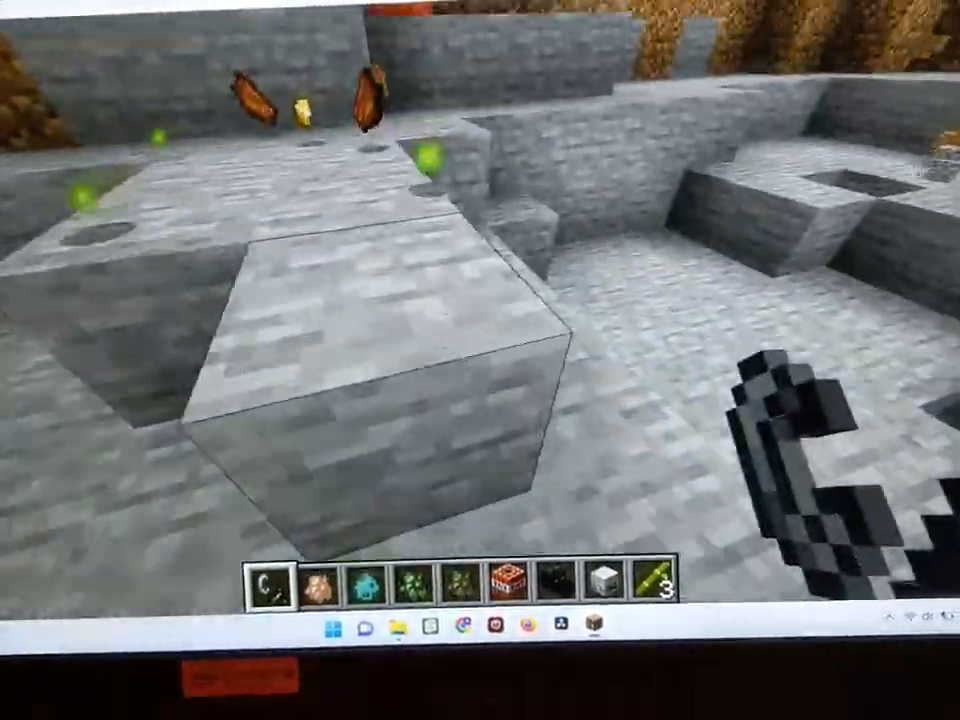
mouse_move(480, 360)
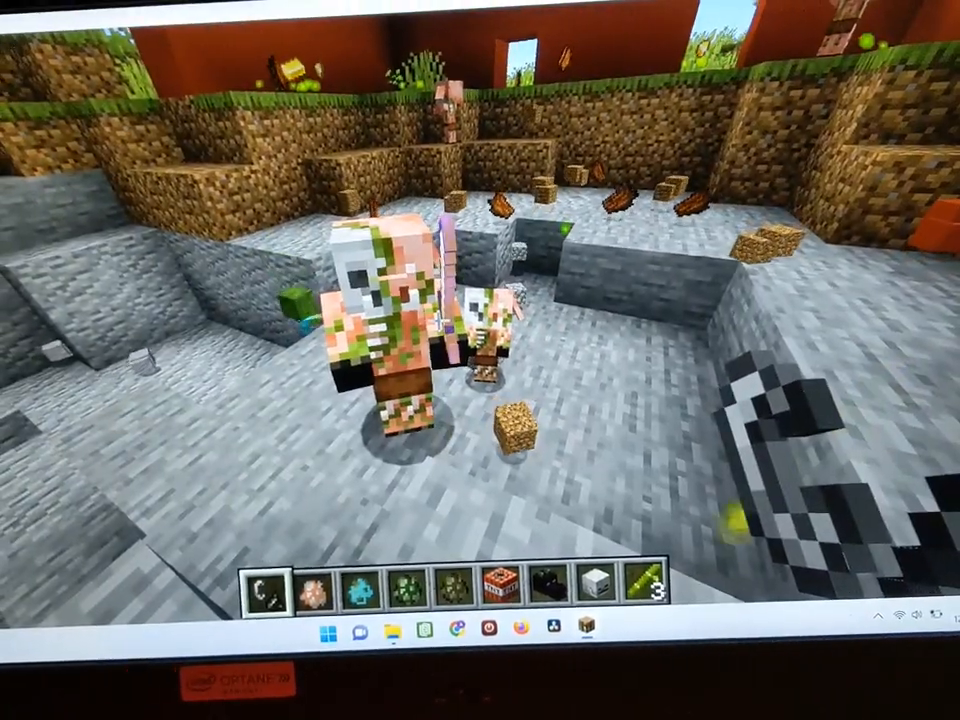
Check the inventory from inside the blasted crater beside the surviving mobs.
key(e)
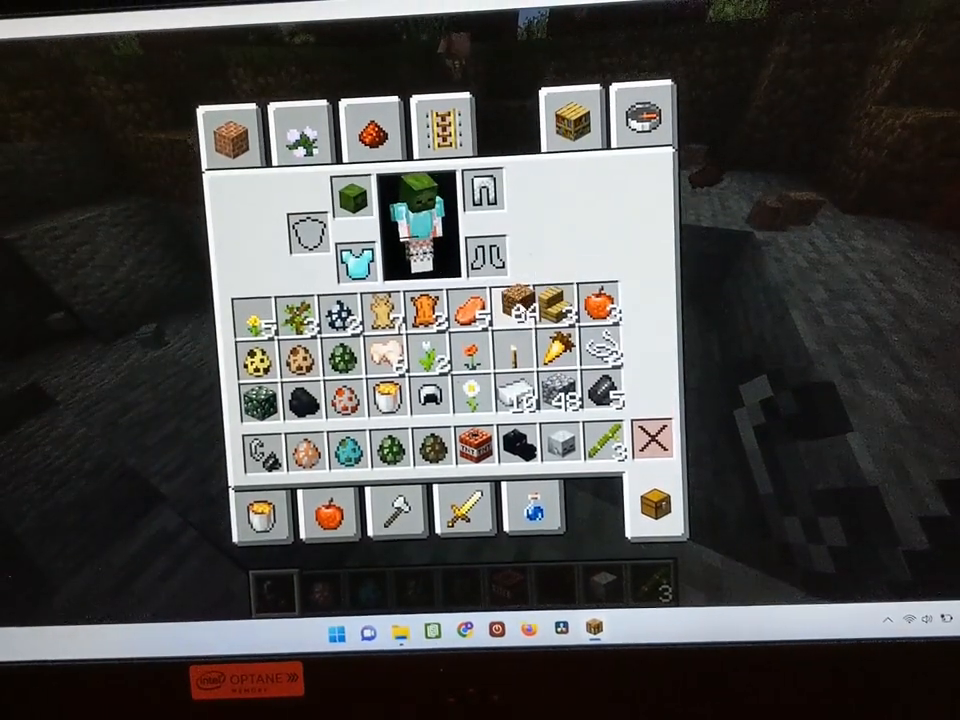
mouse_move(656, 448)
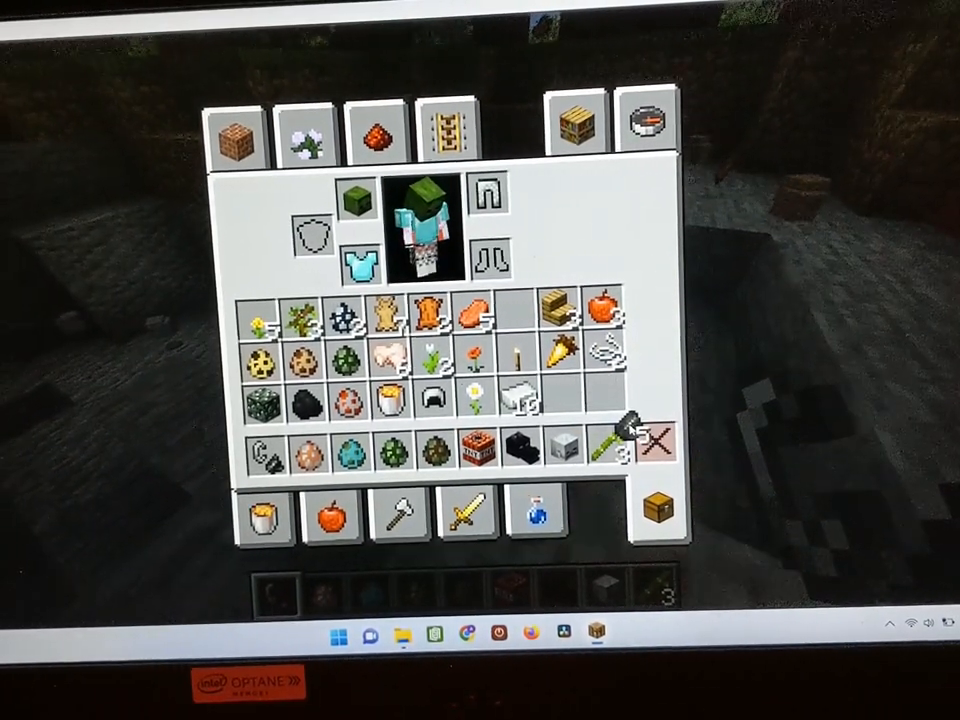
mouse_move(656, 444)
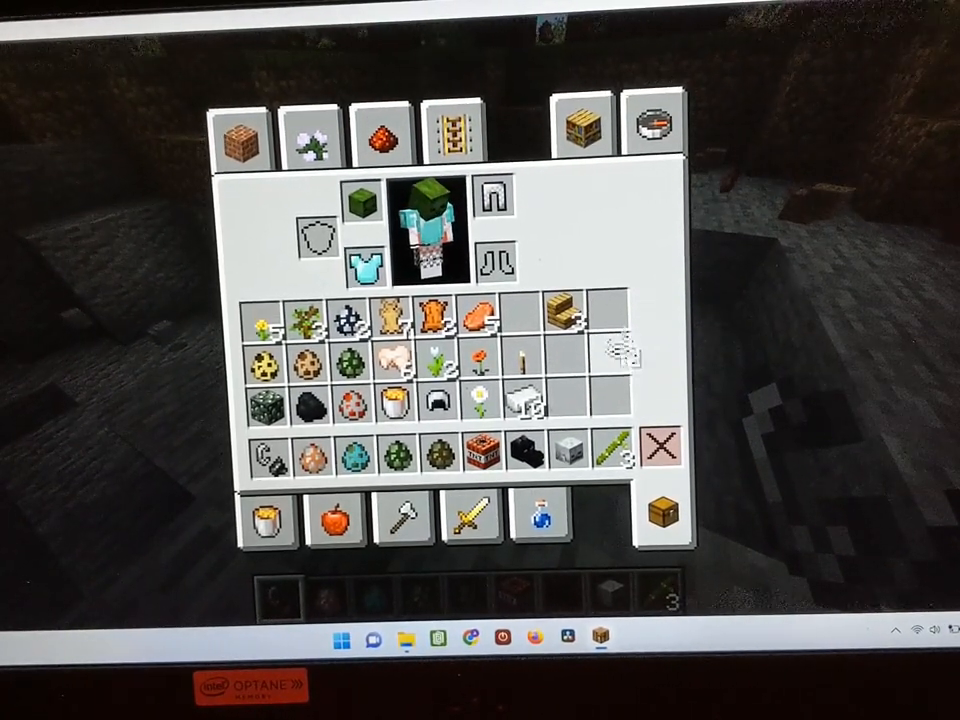
mouse_move(660, 440)
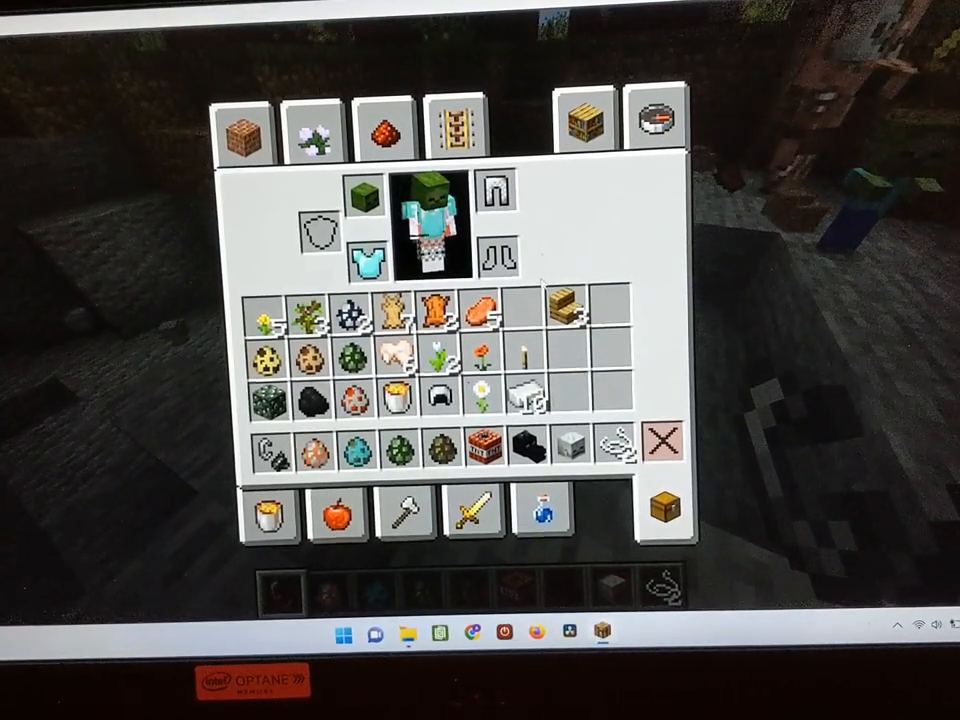
mouse_move(562, 308)
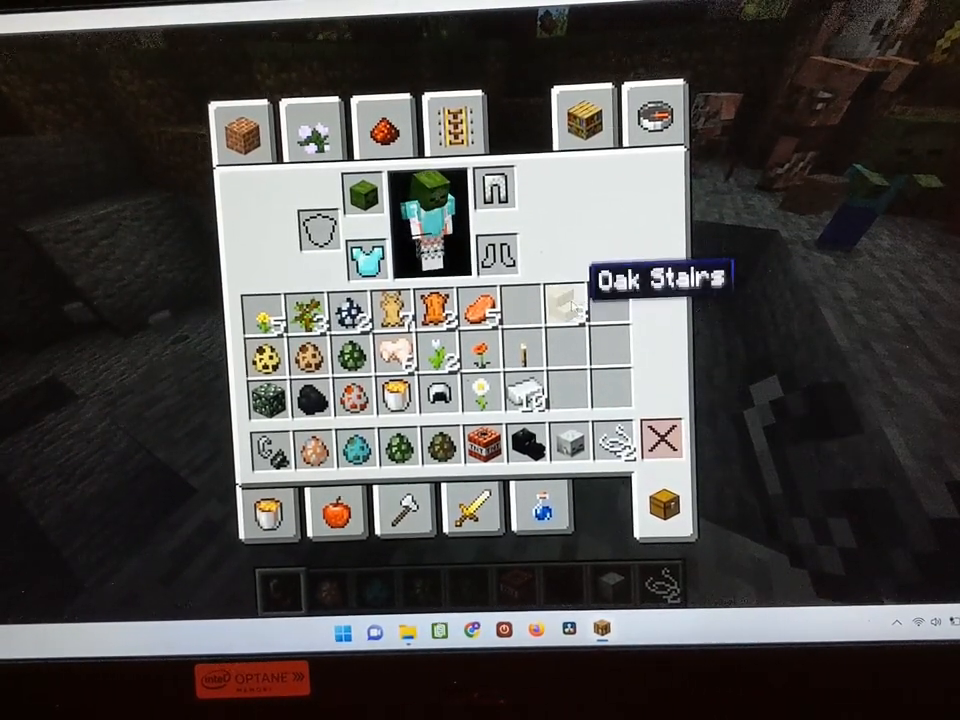